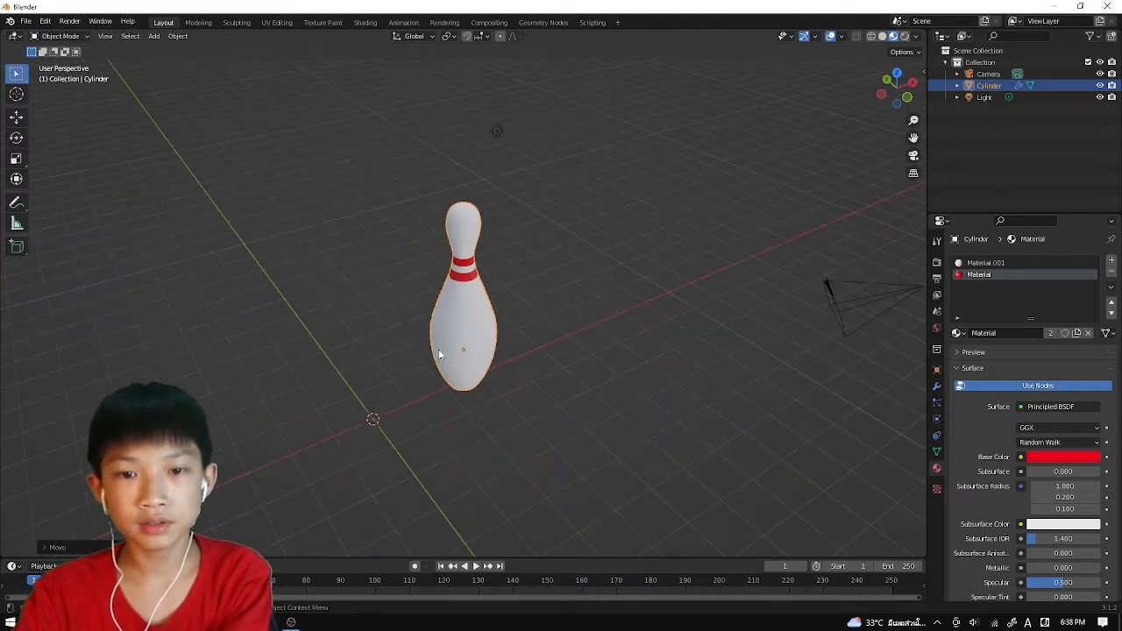
- Add a UV sphere beside the pin and set it to Shade Smooth as the ball
left_click_drag(438, 354, 400, 363)
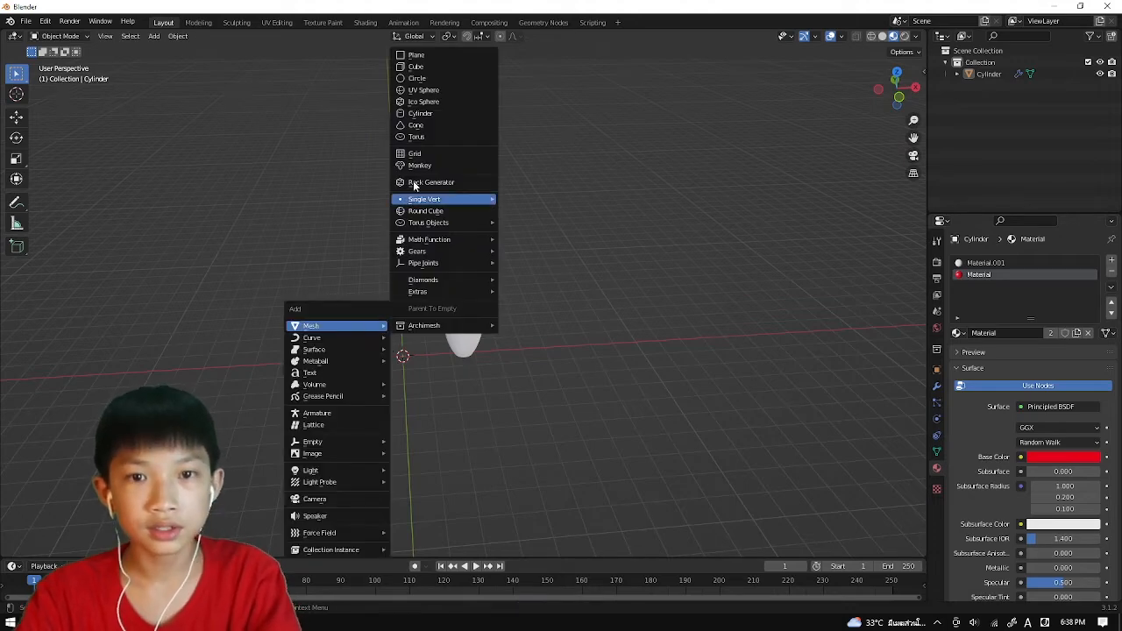
left_click(424, 89)
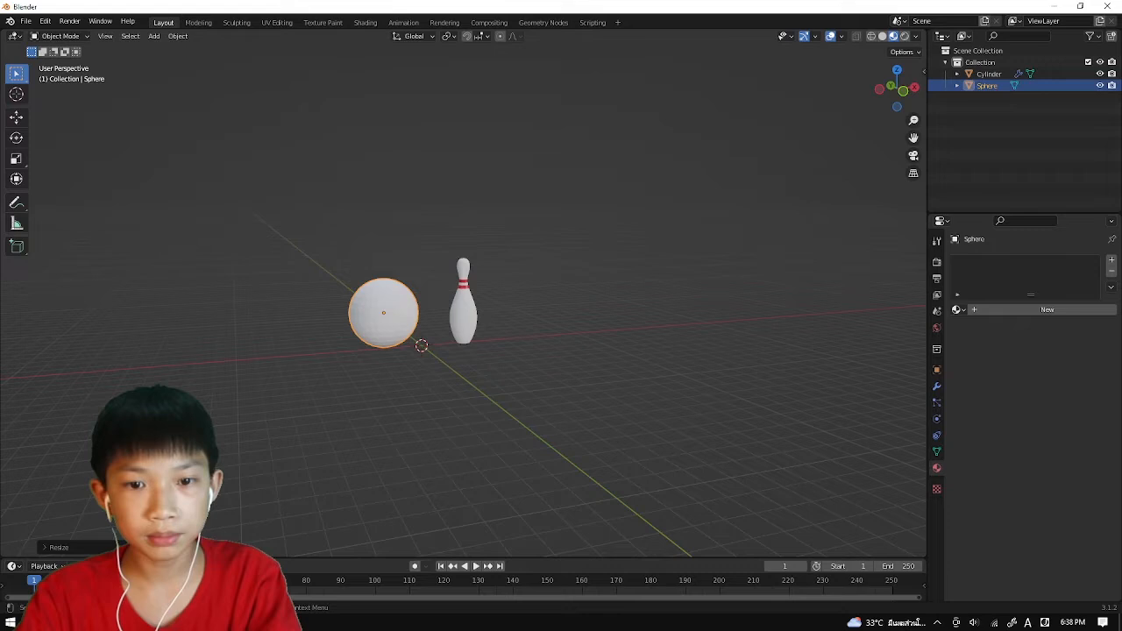
right_click(384, 312)
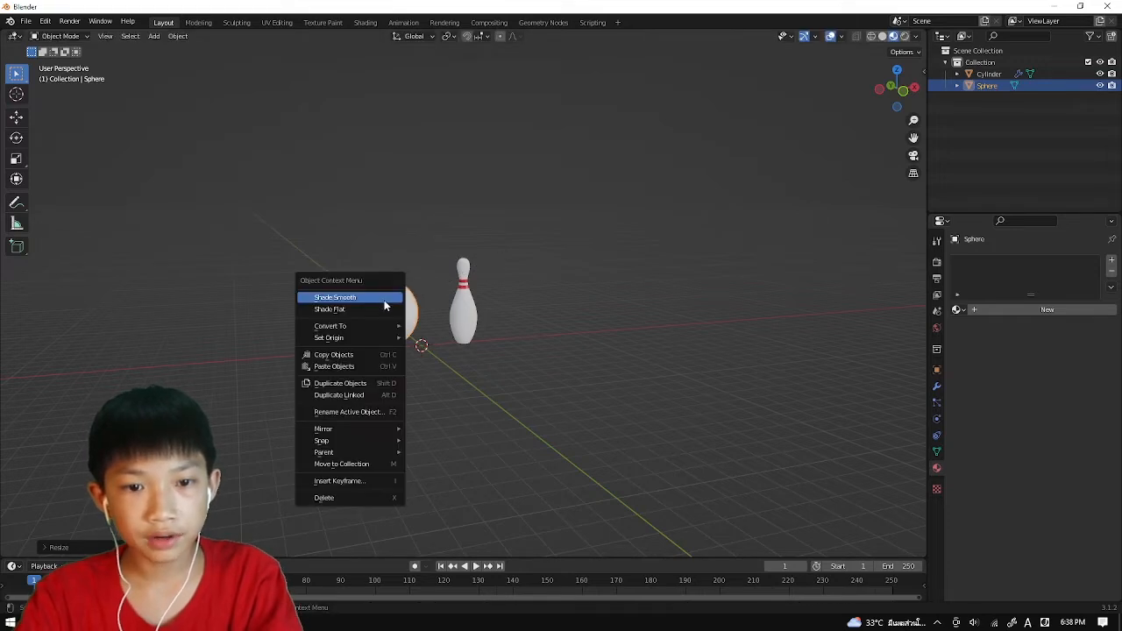
left_click(335, 298)
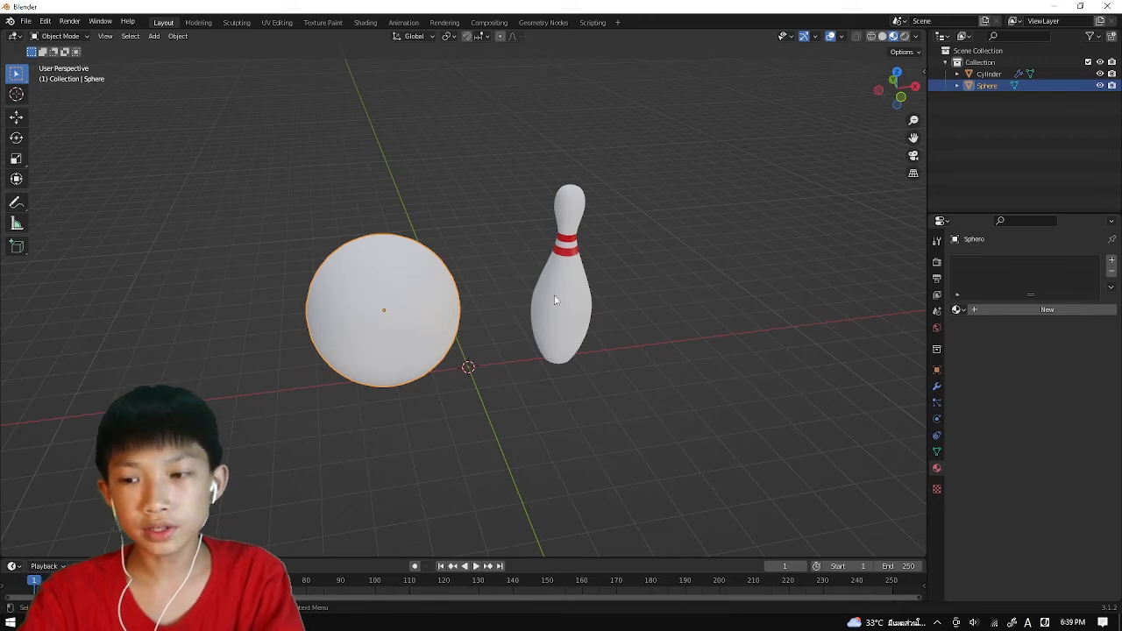
left_click(937, 386)
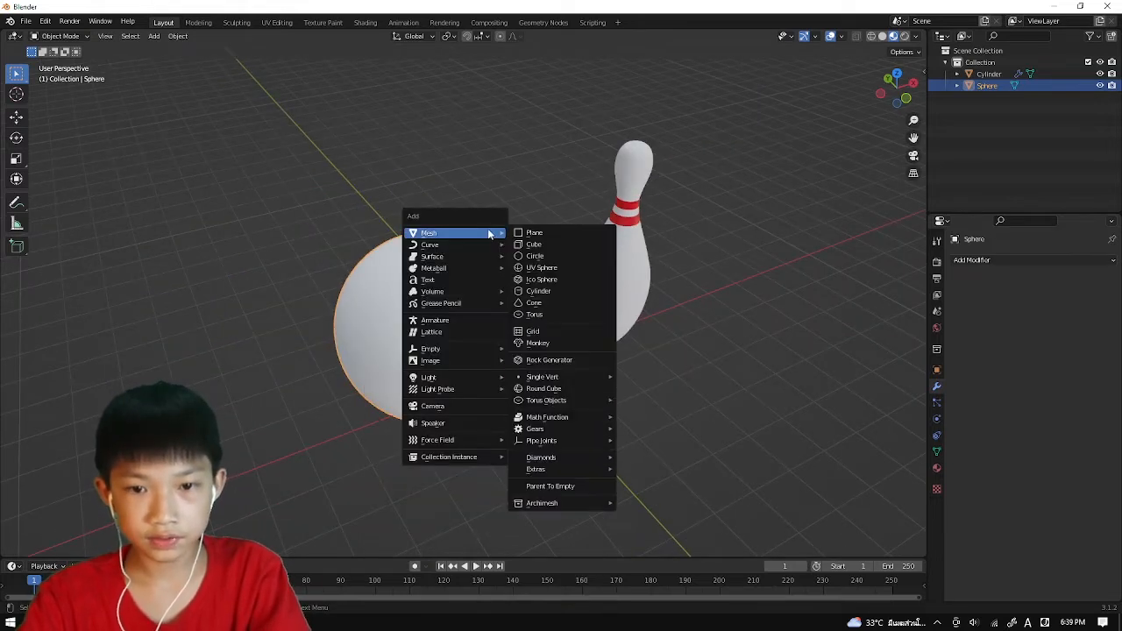
- Add a cylinder, scale it into a thin rod, duplicate it and sink three copies into the sphere's top
left_click(539, 291)
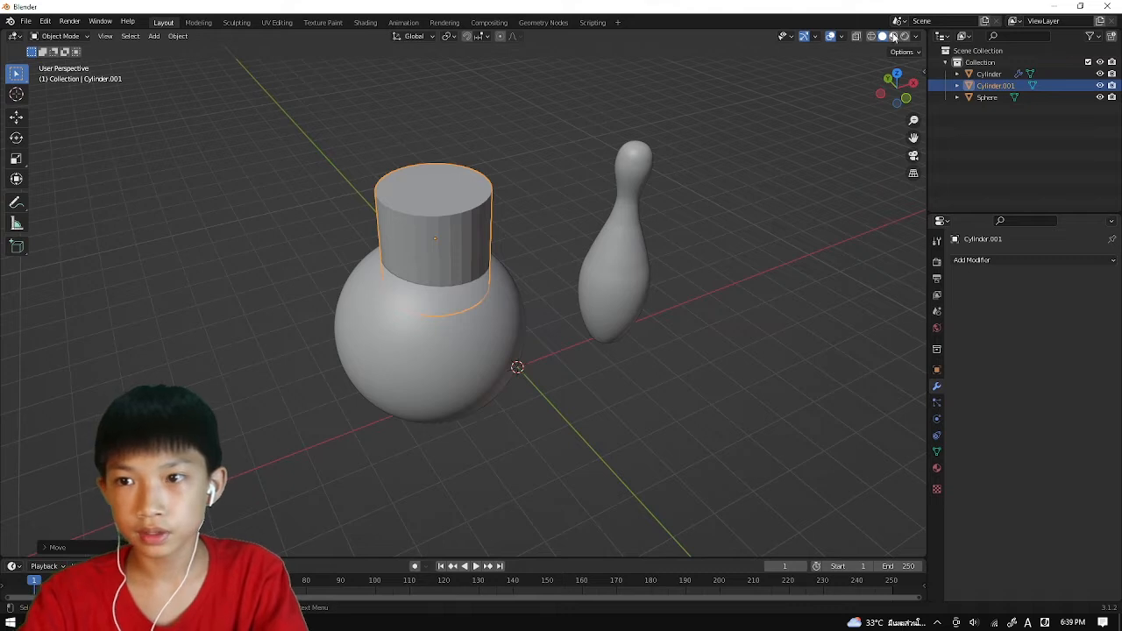
key("g")
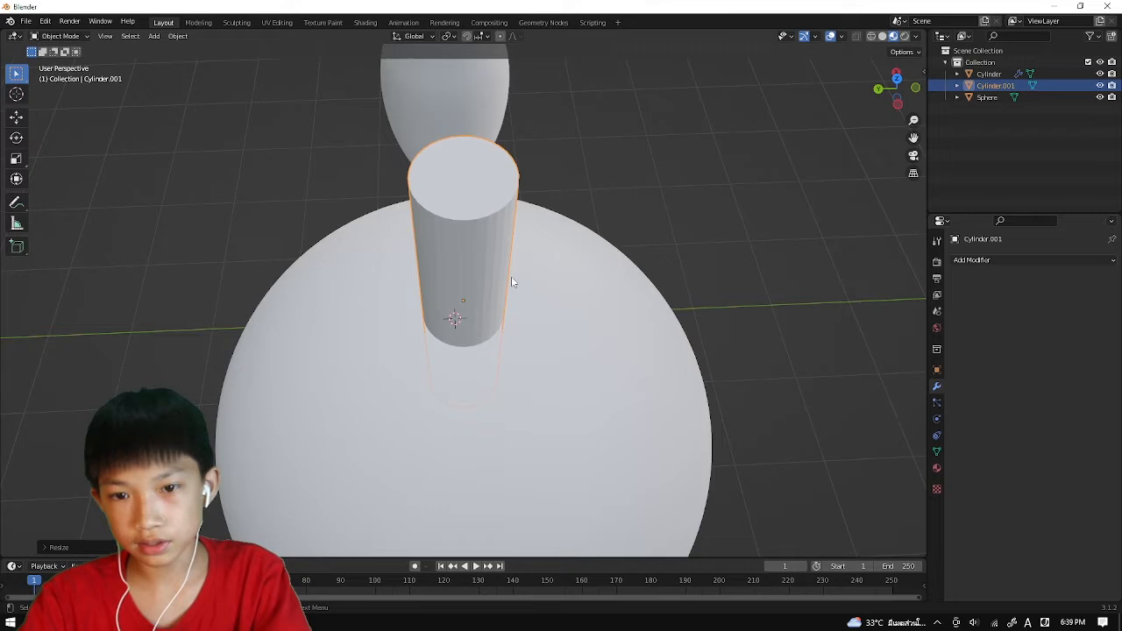
key("s")
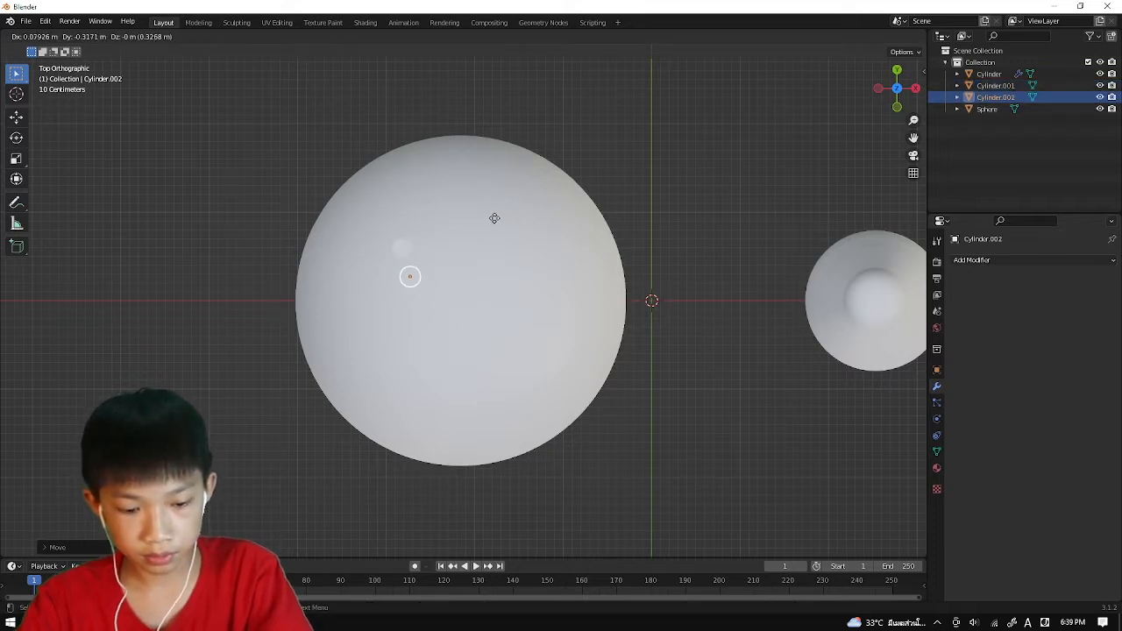
left_click_drag(411, 277, 404, 340)
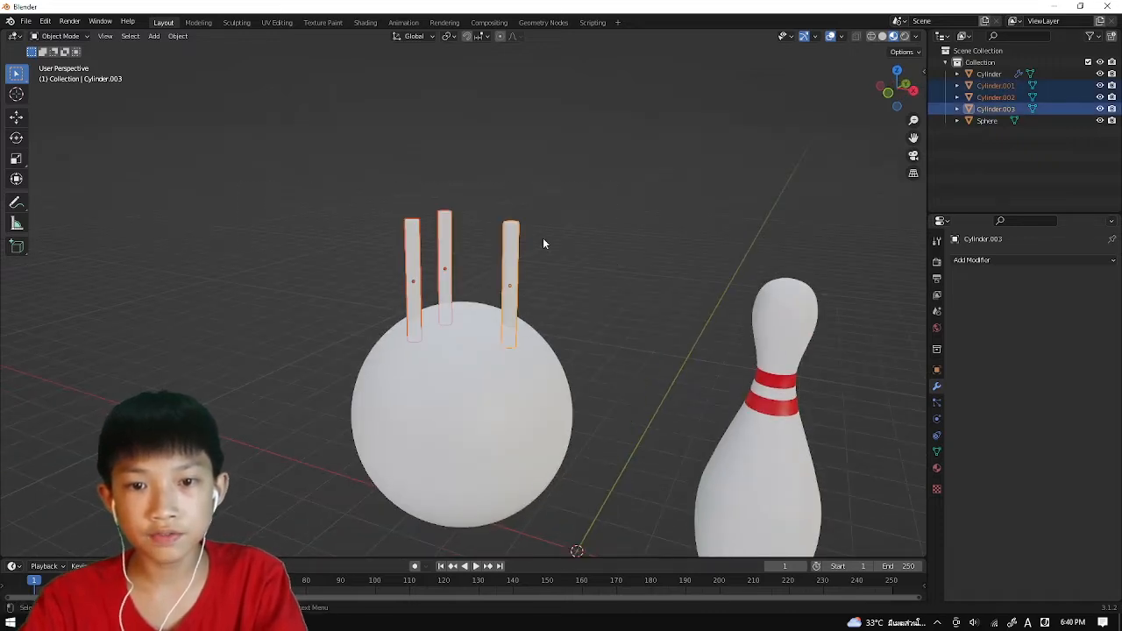
- Move the three cylinders into a new collection named boolean, then select the sphere
key("m")
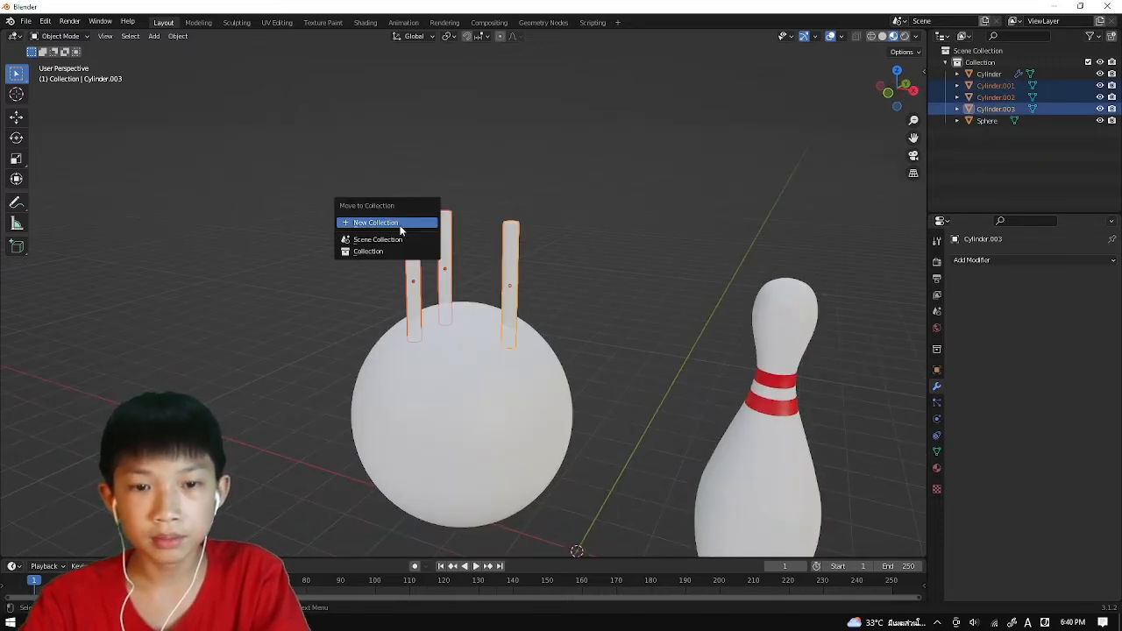
left_click(375, 221)
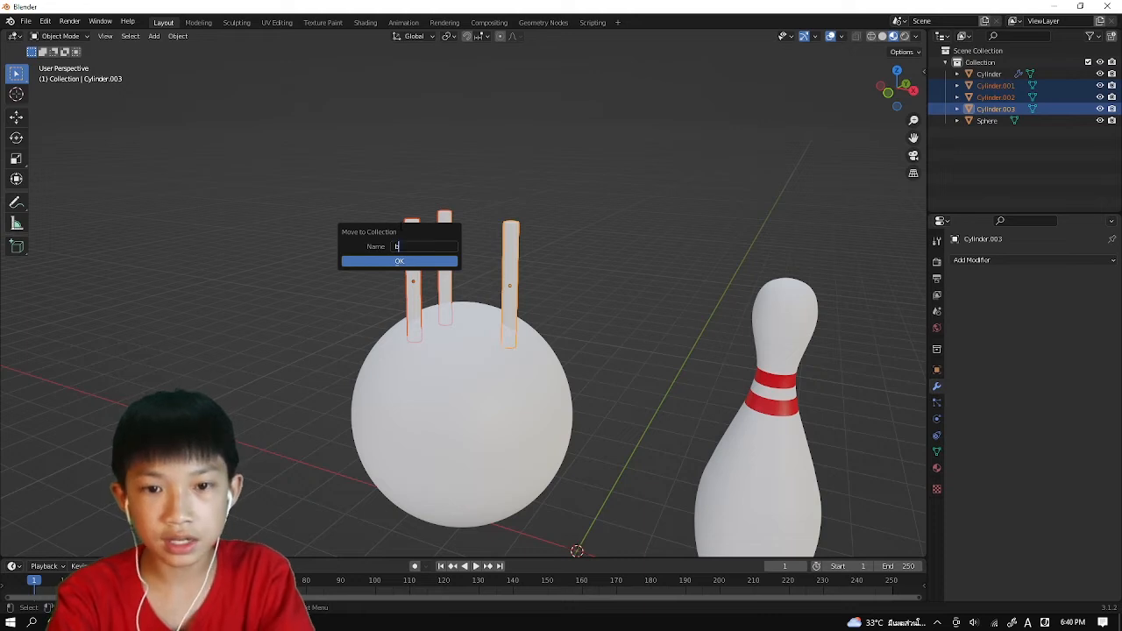
type("oolean")
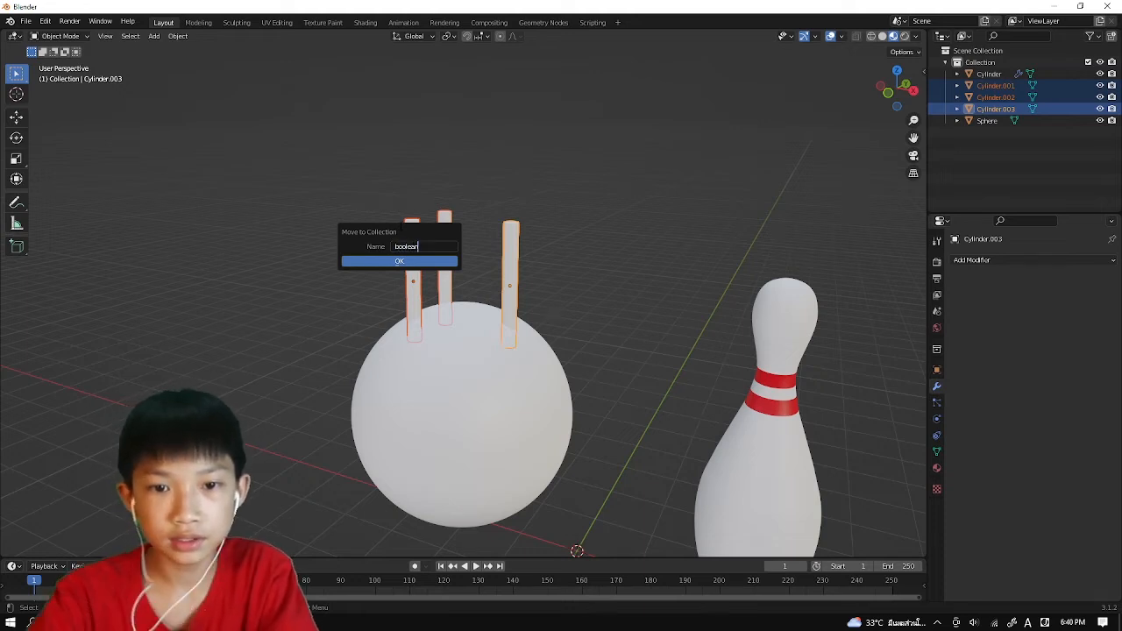
left_click(400, 261)
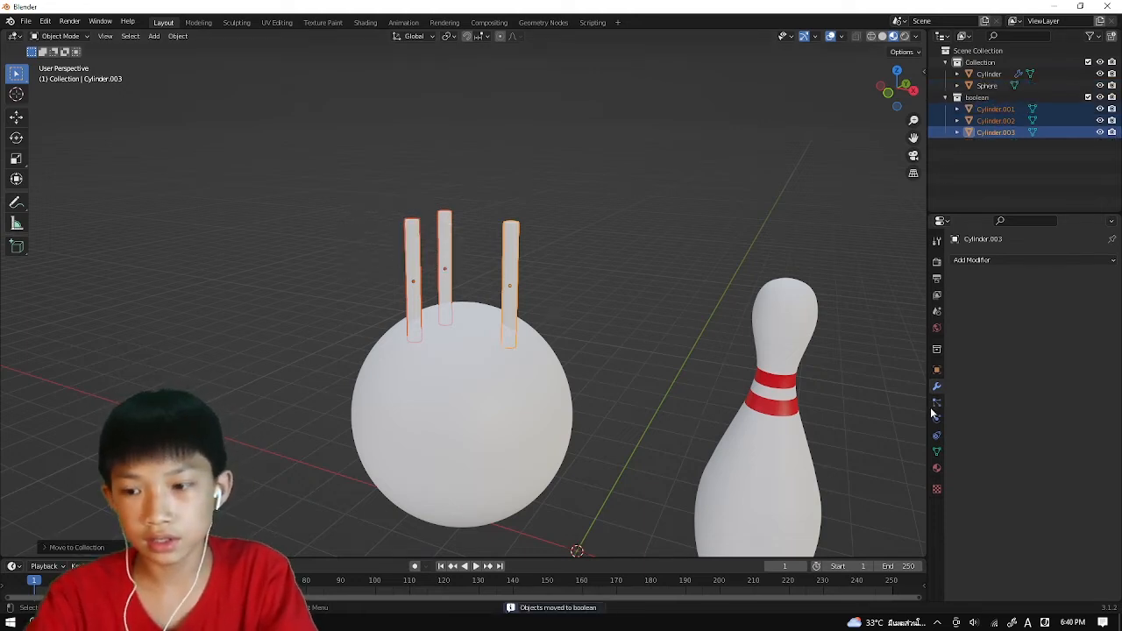
left_click(987, 84)
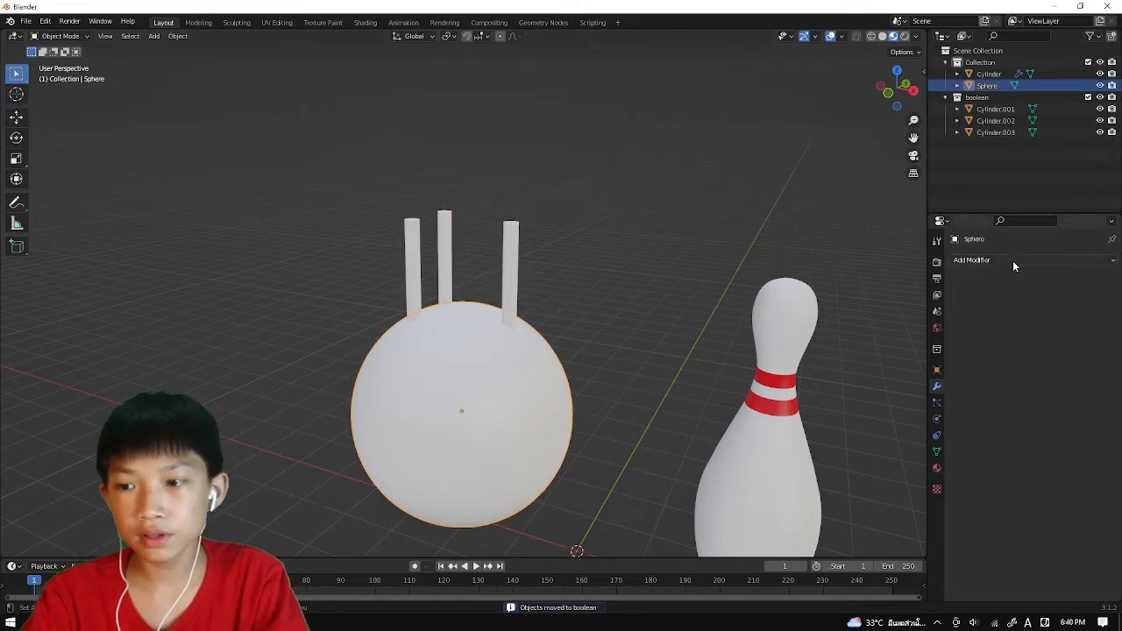
- Add a Boolean modifier to the sphere with Operand Type set to Collection to cut the holes
left_click(971, 259)
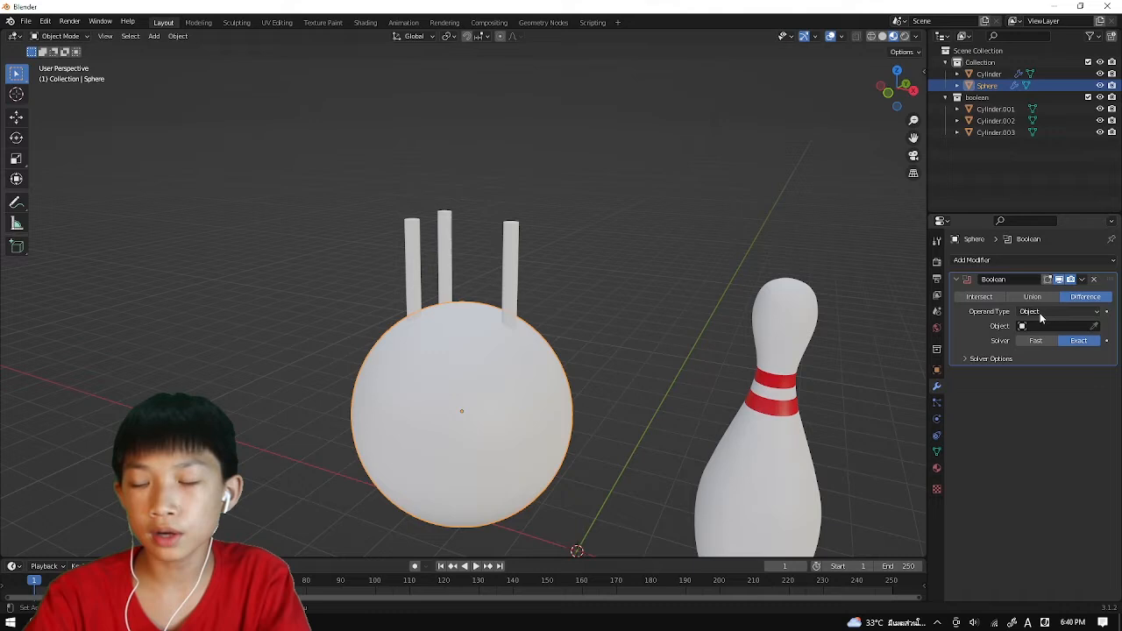
left_click(1055, 312)
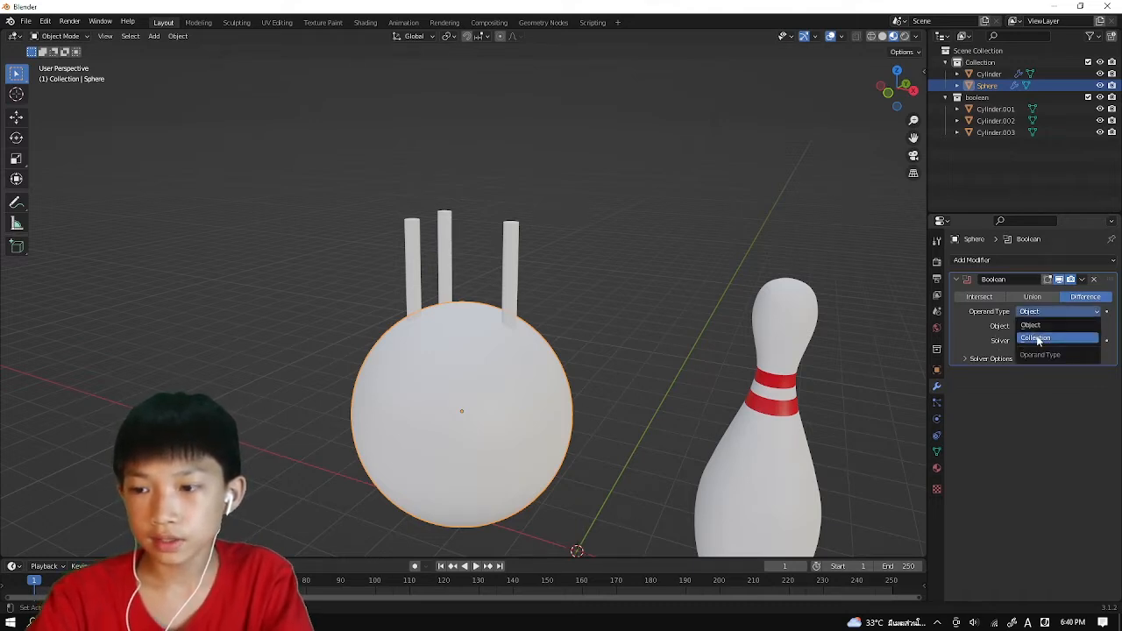
left_click(1034, 337)
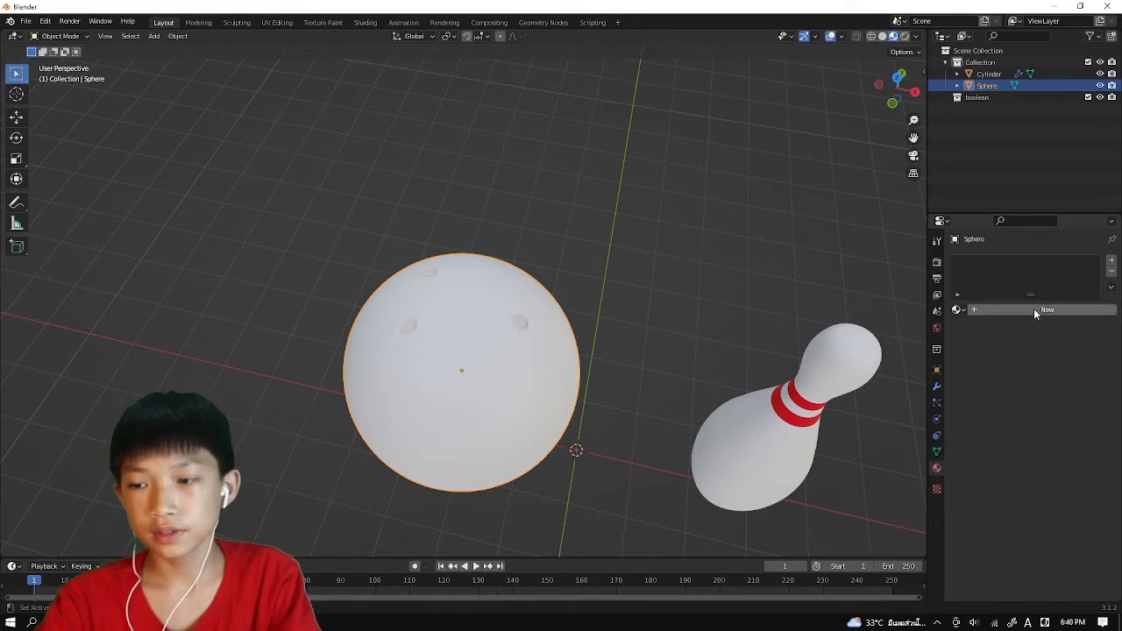
- Create a new dark blue material for the bowling ball
left_click(1049, 309)
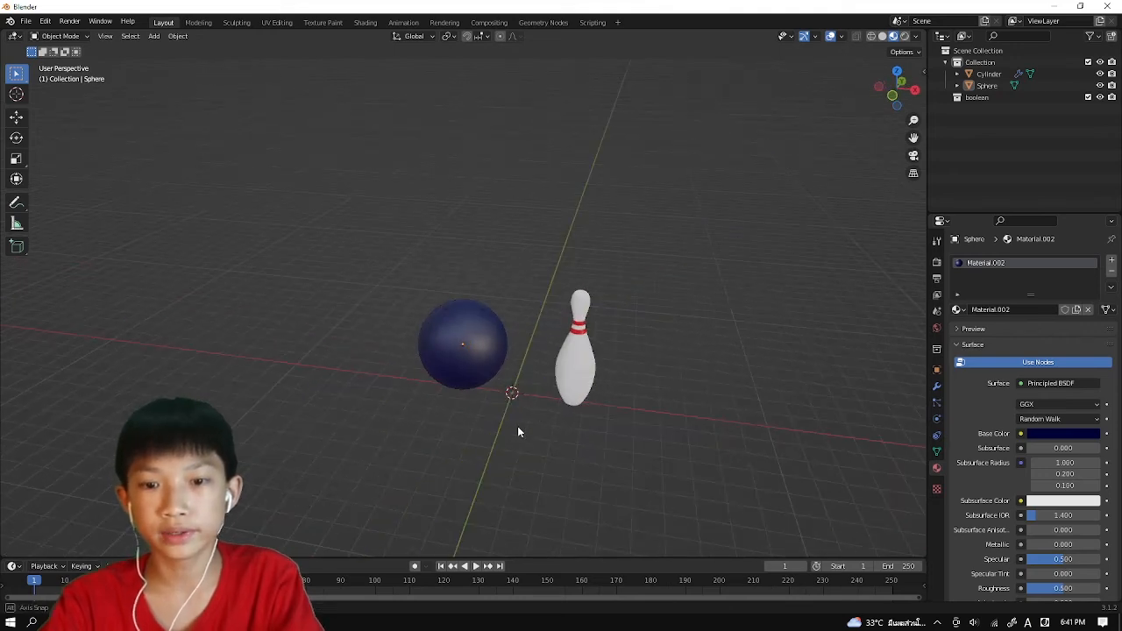
left_click(27, 21)
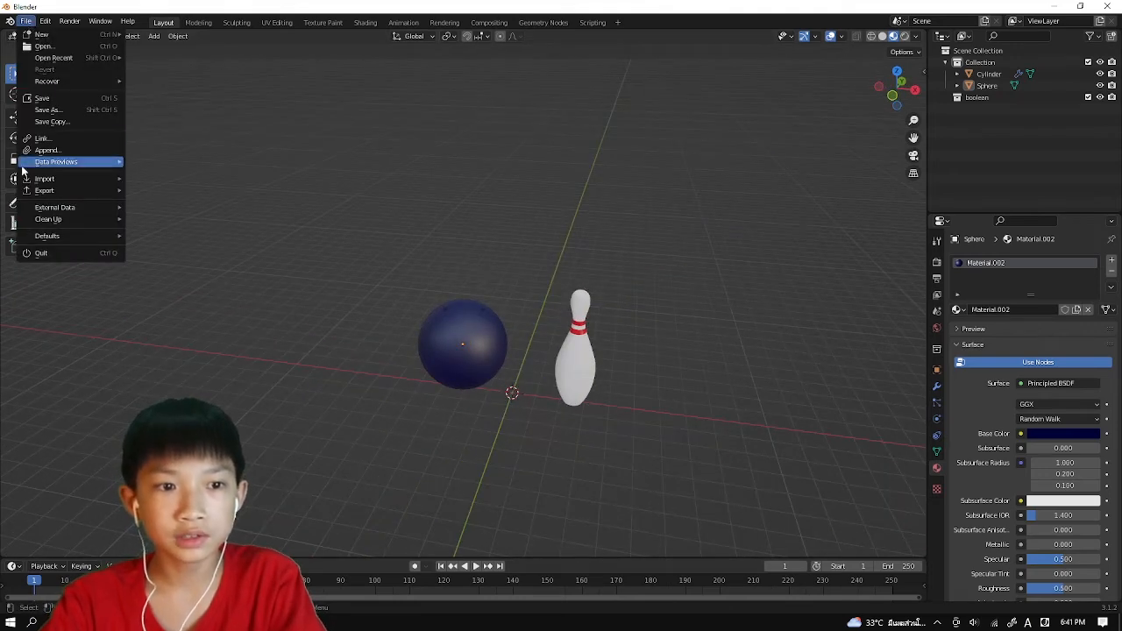
mouse_move(46, 190)
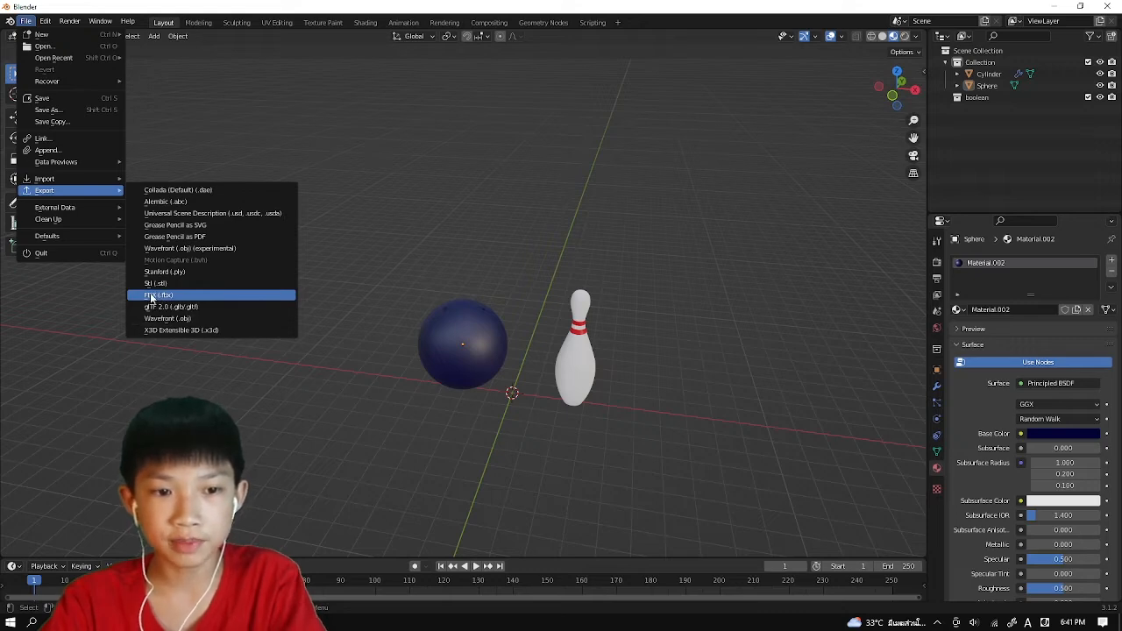
- Export the scene as an FBX named bowling to the Desktop
left_click(157, 294)
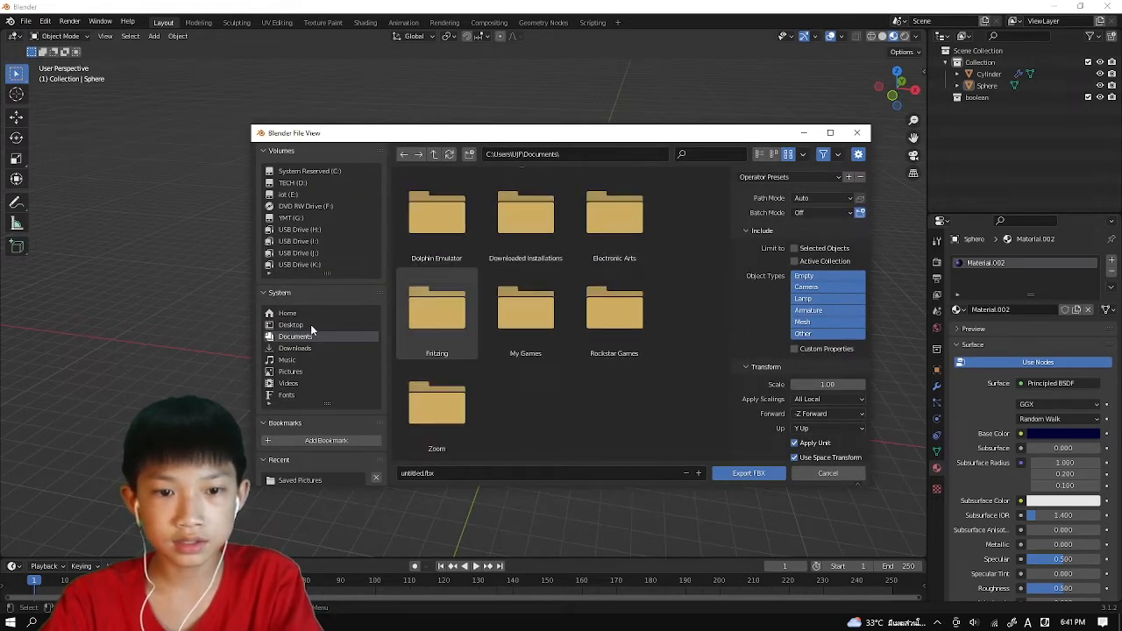
left_click(291, 324)
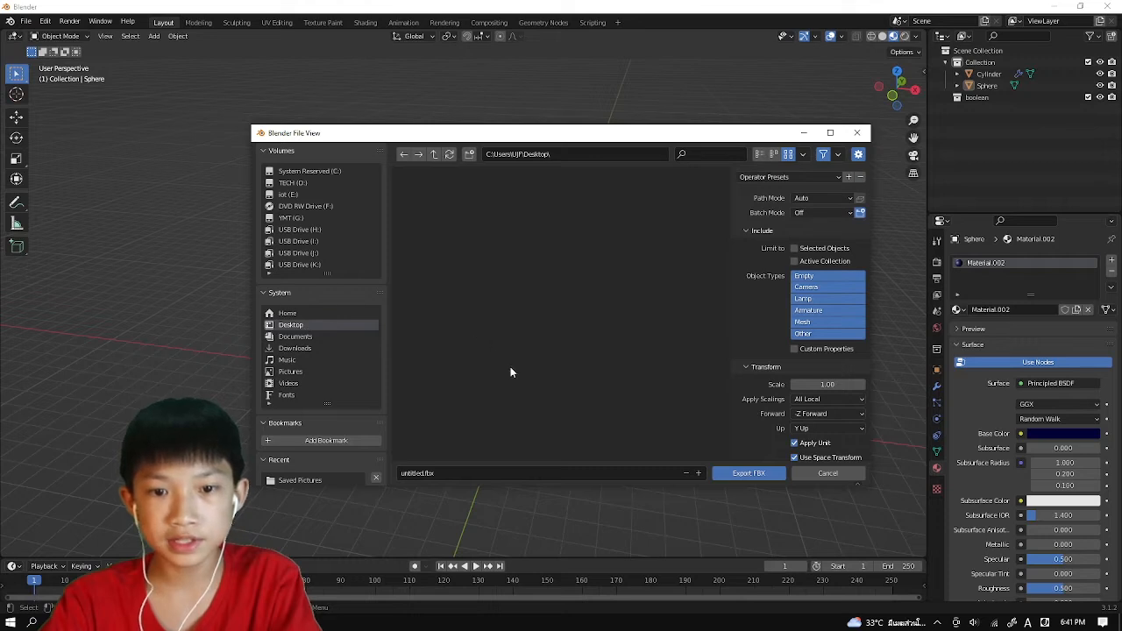
type("bowling")
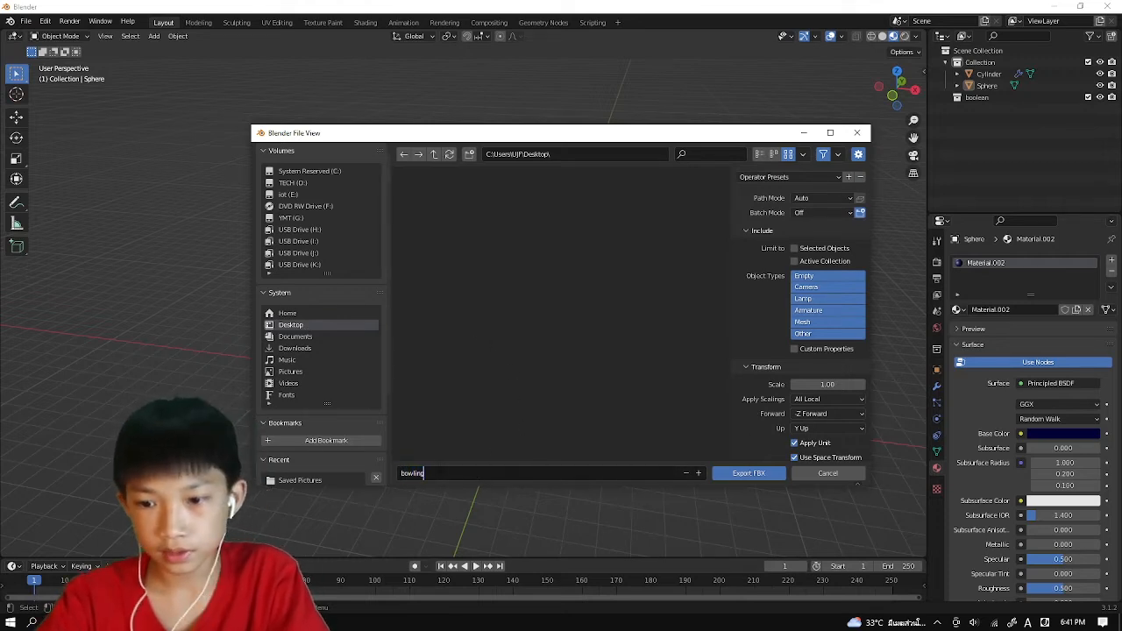
left_click(747, 474)
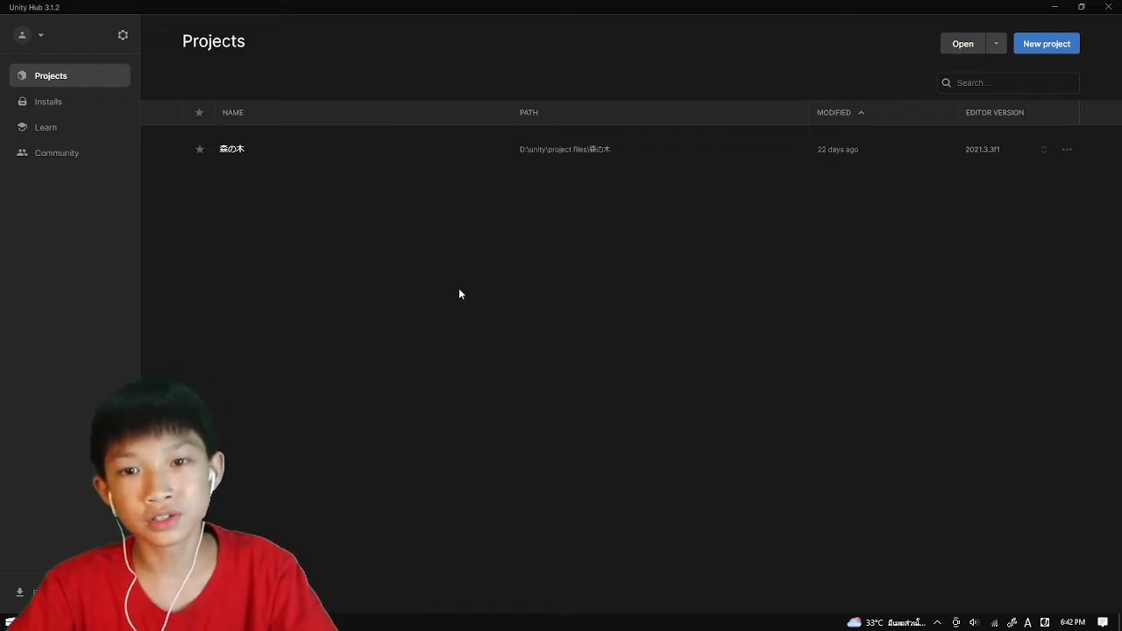
mouse_move(846, 207)
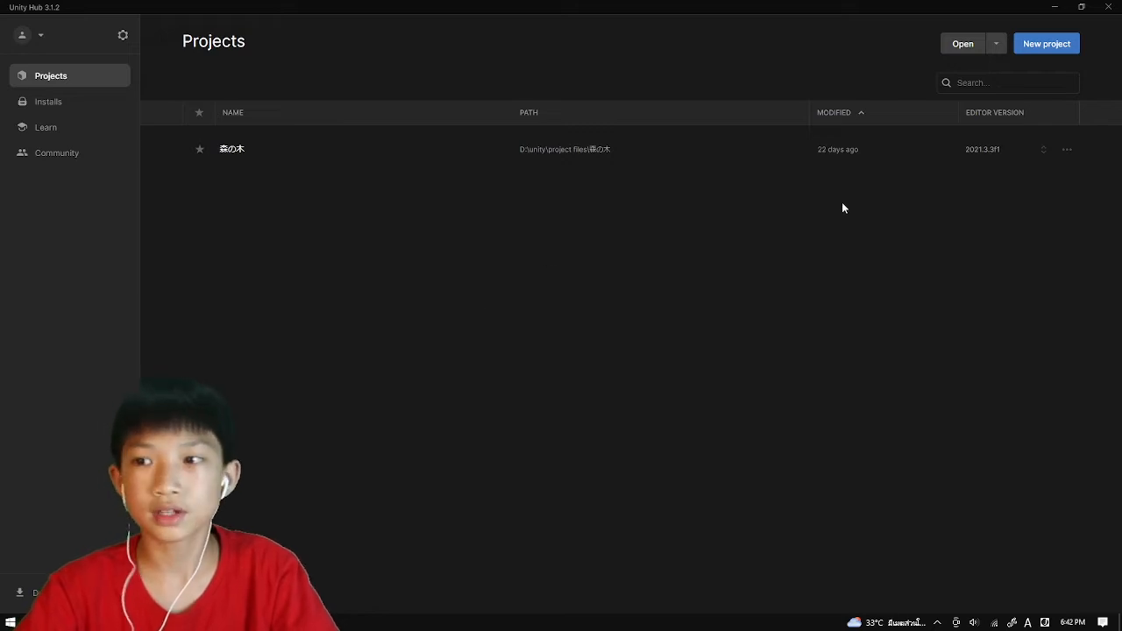
mouse_move(1098, 140)
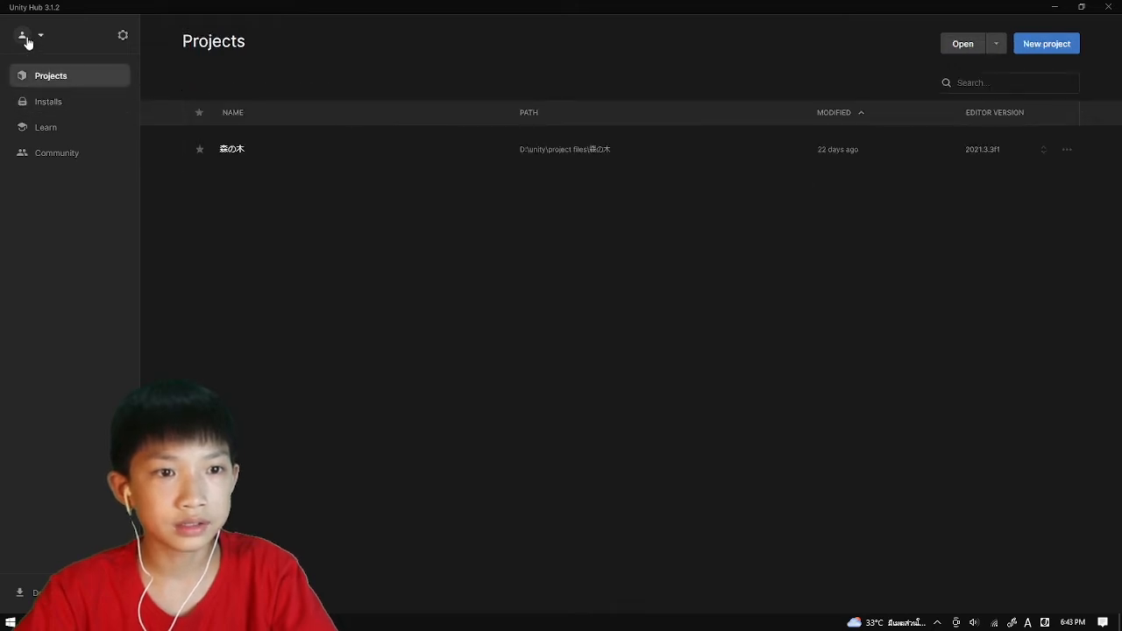
mouse_move(1045, 43)
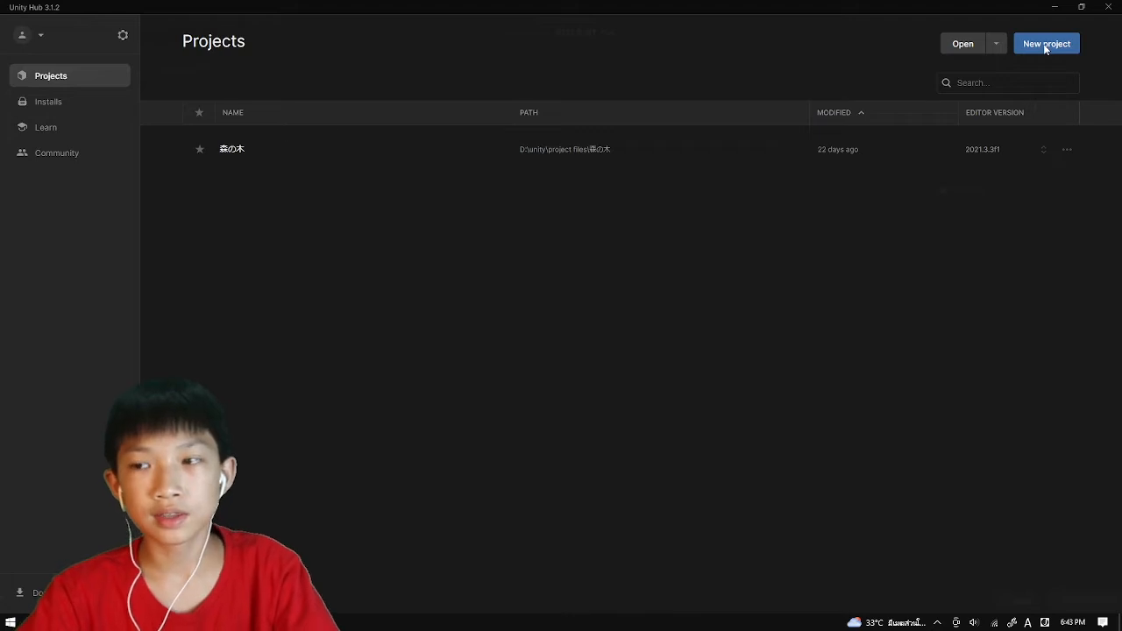
- Create a new 3D-template project named bowling-Animation in Unity Hub
left_click(1046, 44)
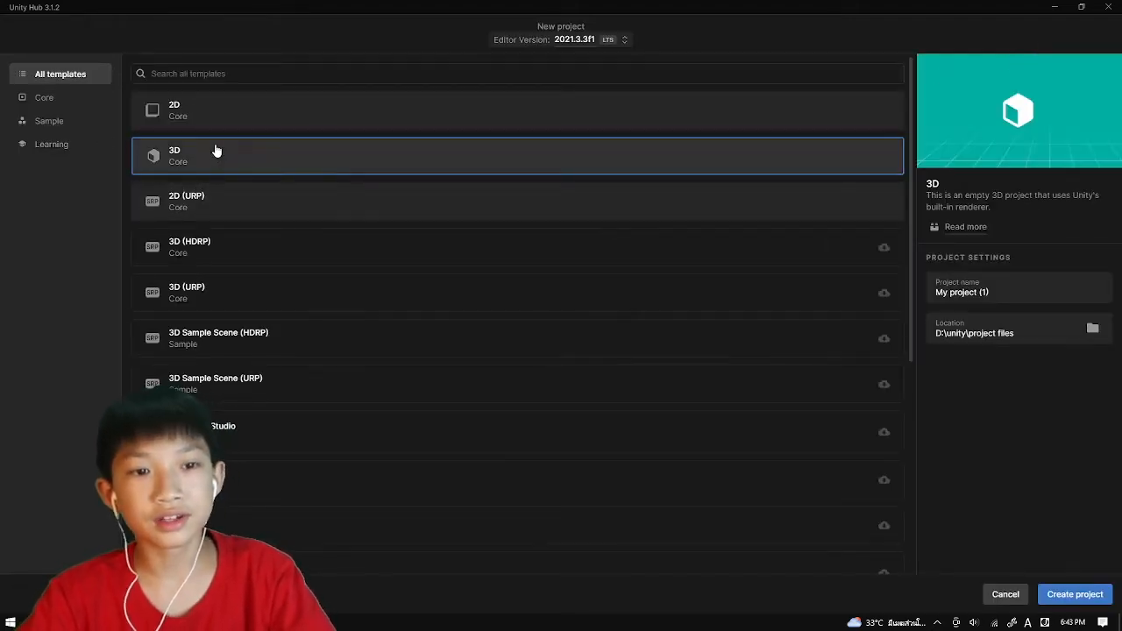
left_click(1017, 291)
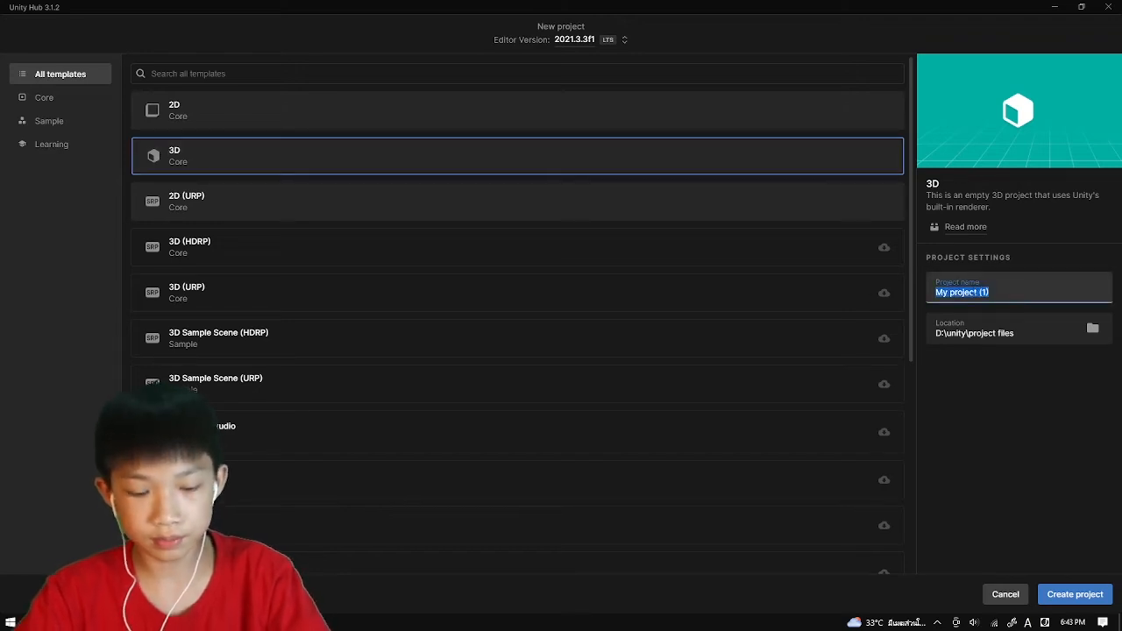
type("bowling-Animation")
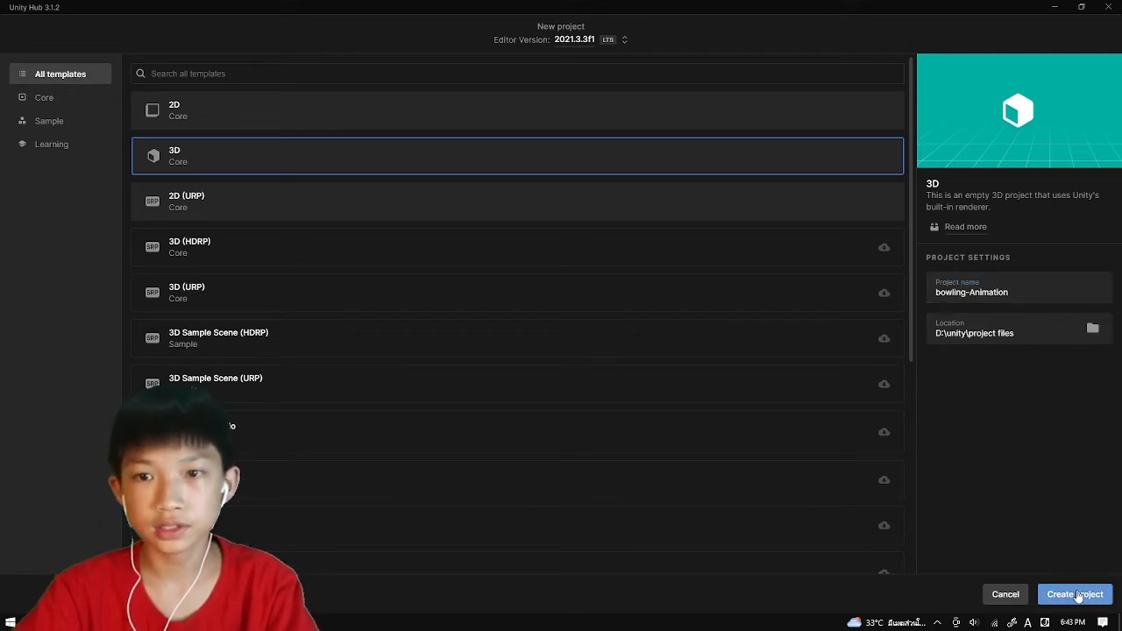
left_click(1075, 595)
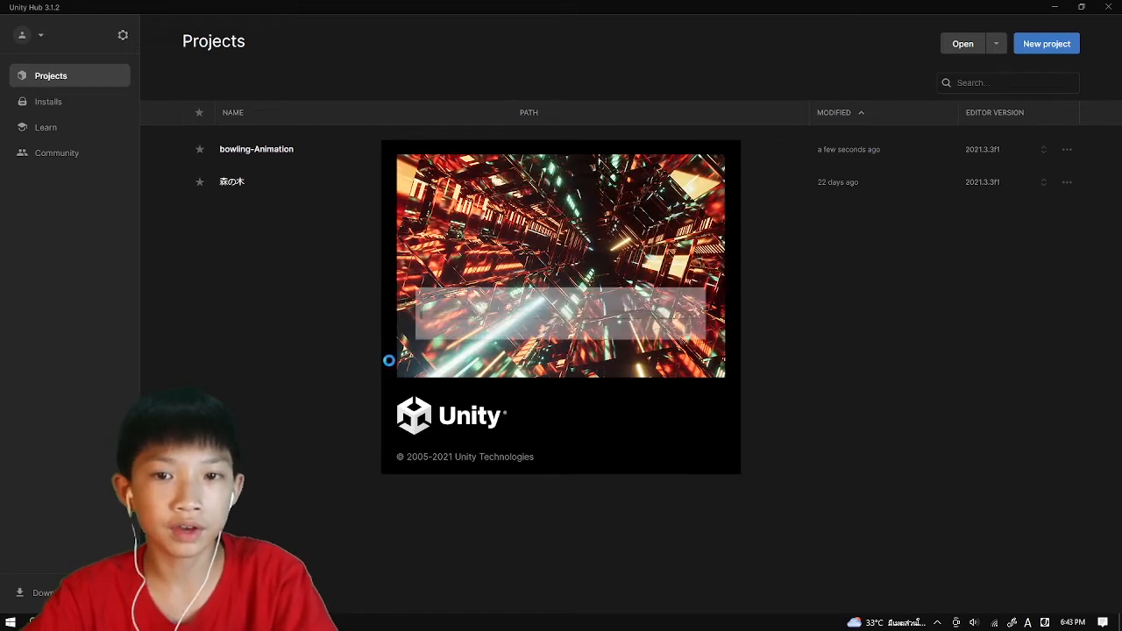
- Open the bowling-Animation project from the Projects list into the Unity editor
double_click(256, 147)
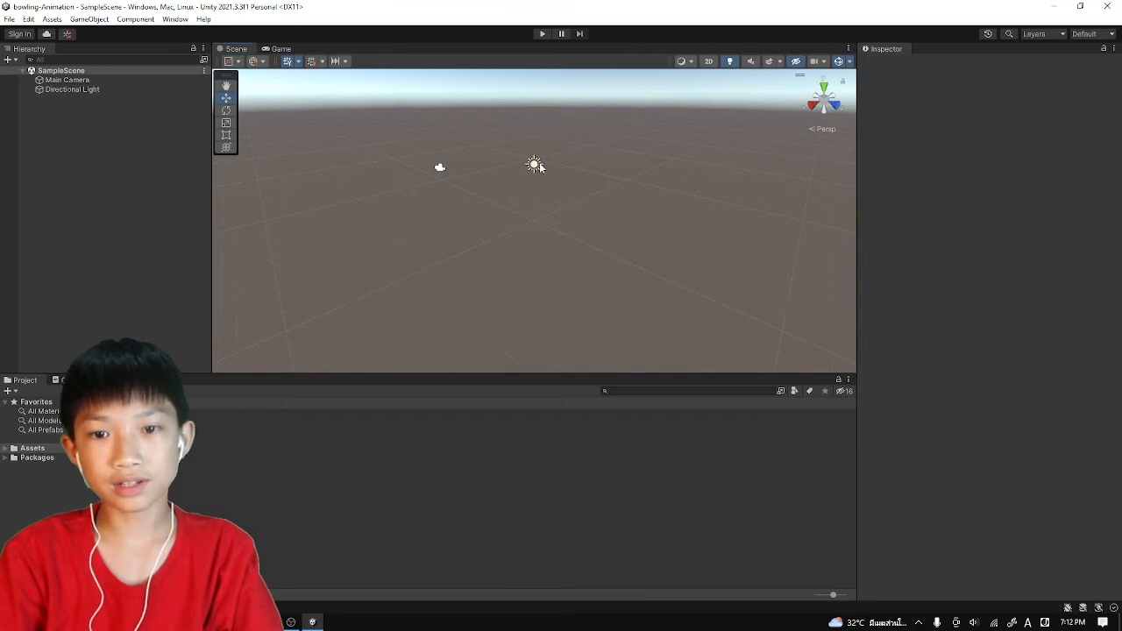
left_click(534, 165)
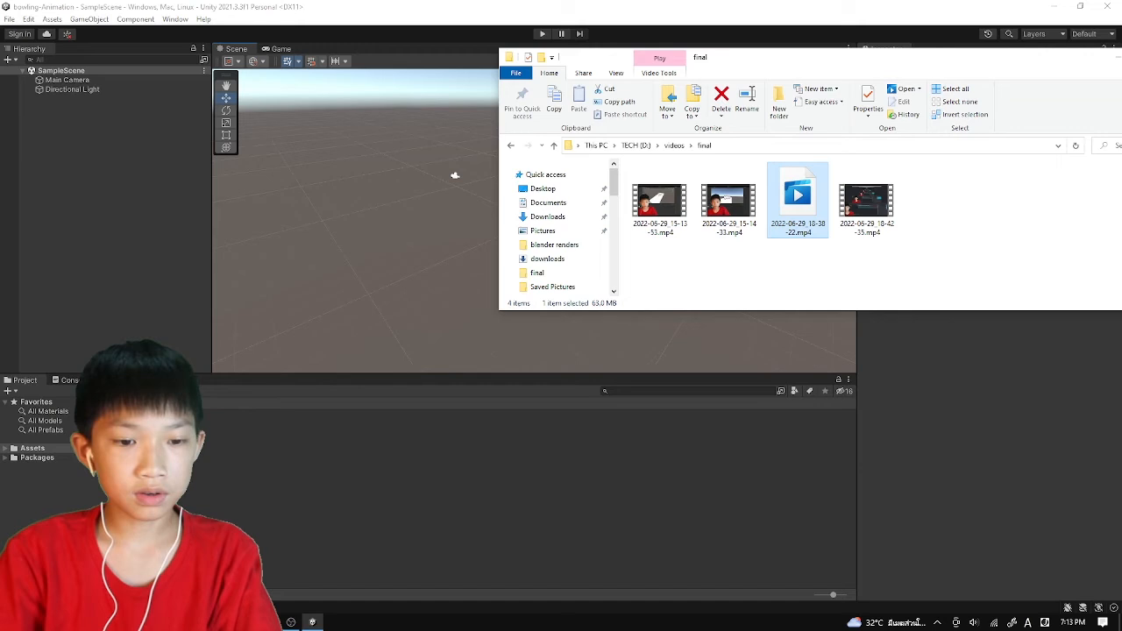
- Select bowling.fbx from the Desktop folder to bring it into the Unity scene
left_click(544, 291)
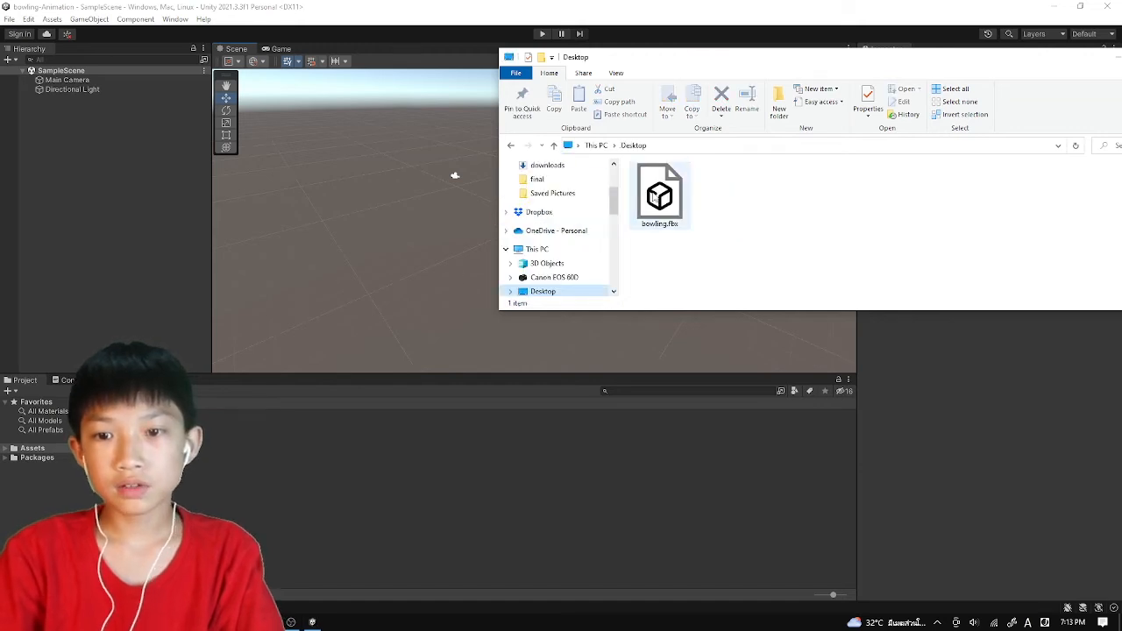
left_click(659, 193)
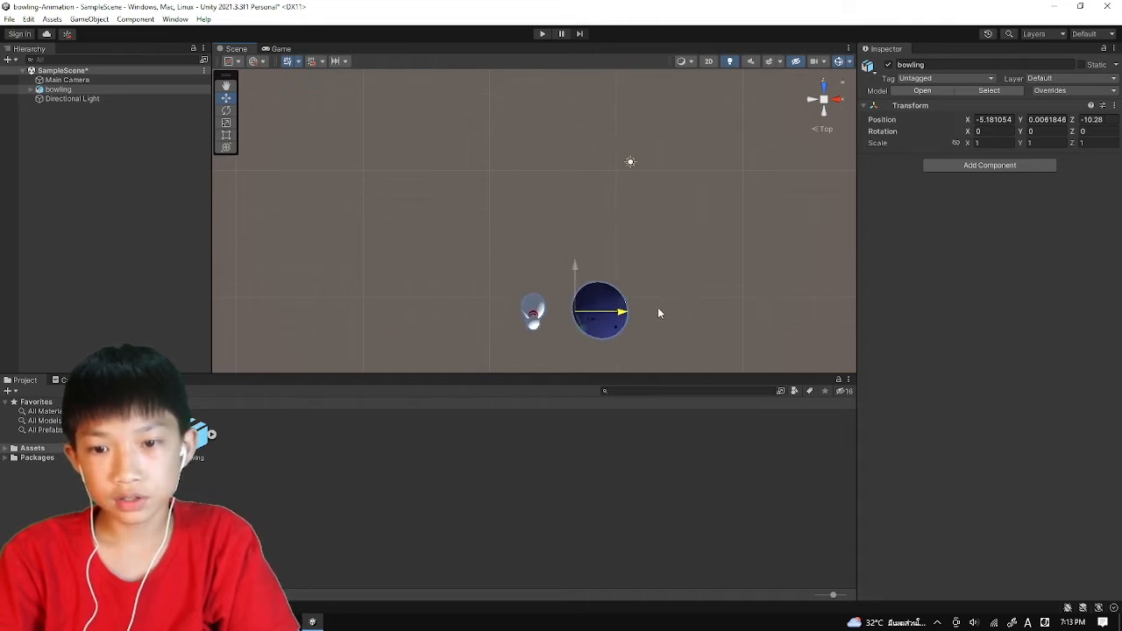
- Move the bowling model in front of the main camera, checking against the camera's view
left_click_drag(622, 309, 771, 308)
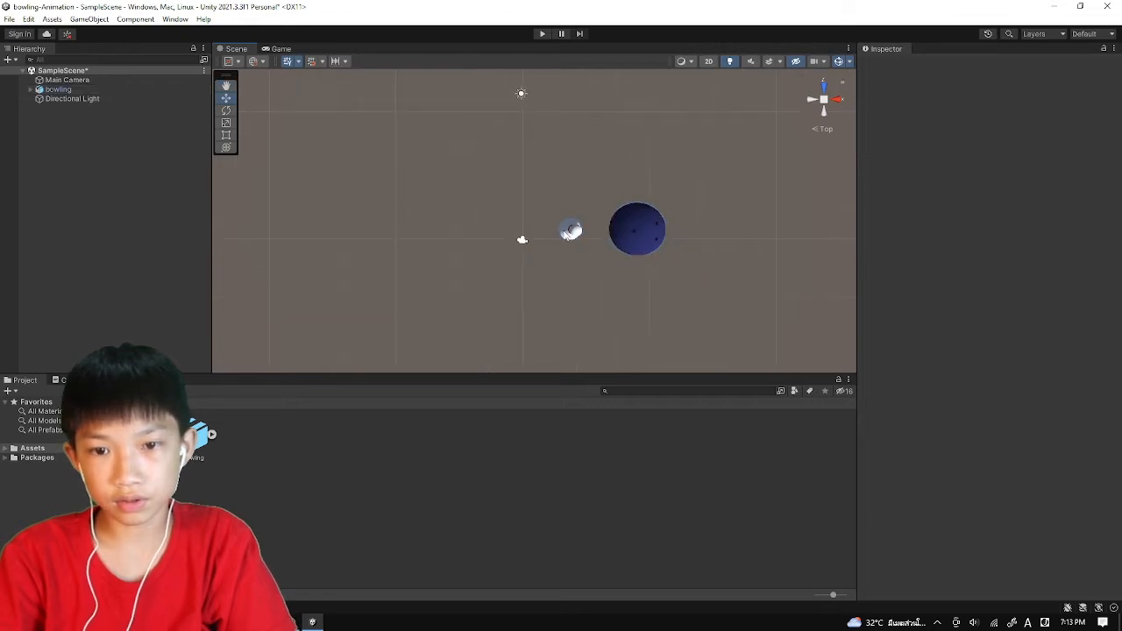
left_click(66, 81)
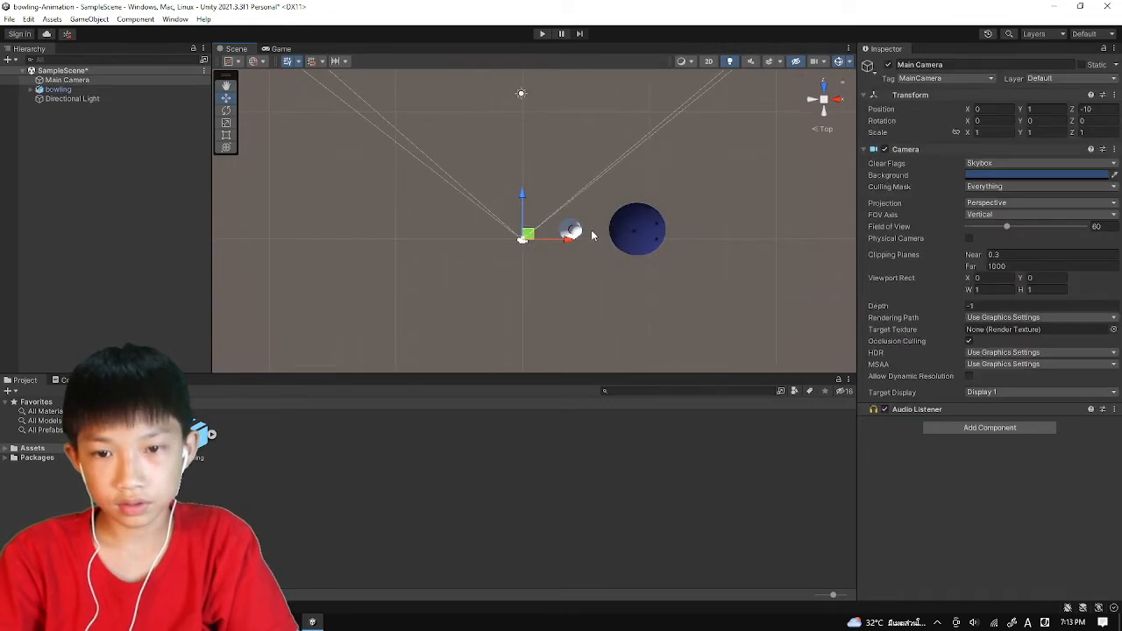
left_click(57, 89)
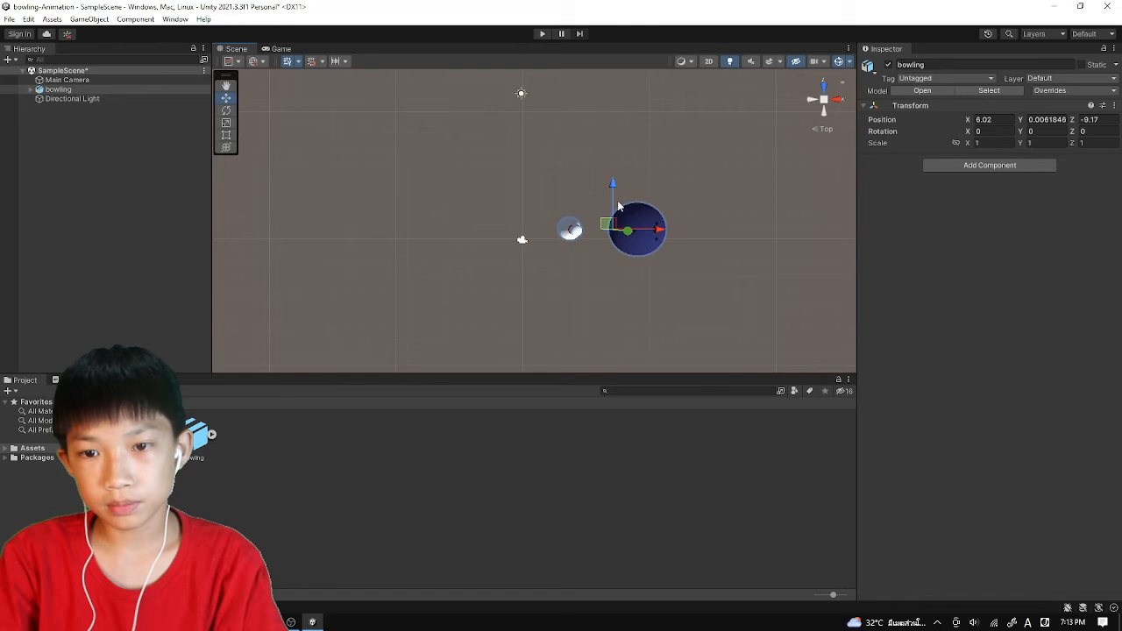
left_click(66, 79)
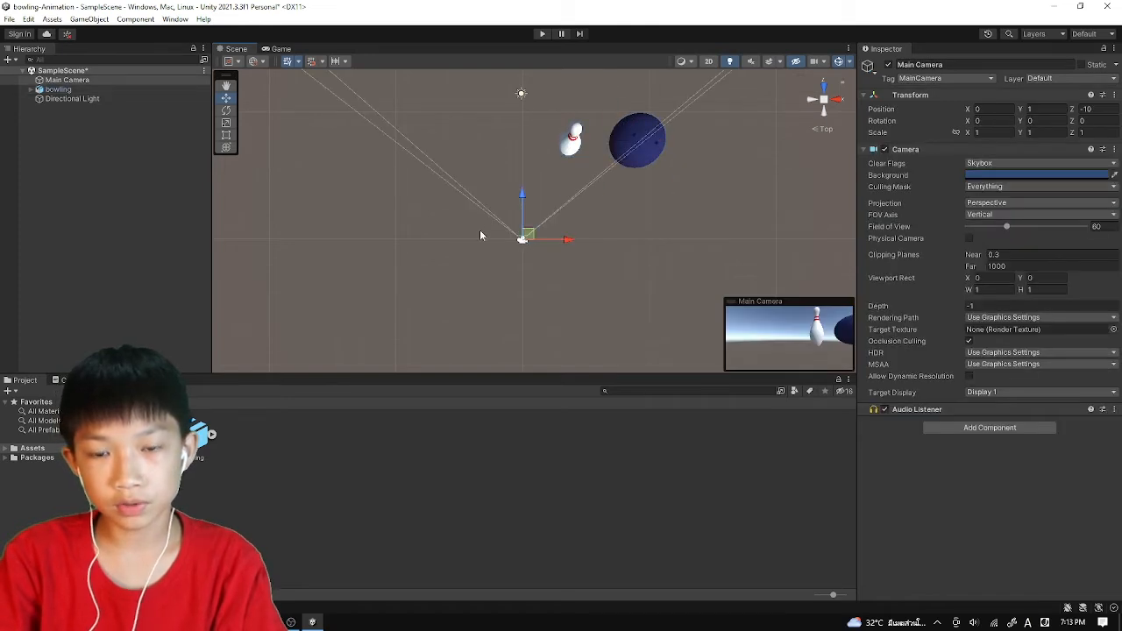
left_click(56, 88)
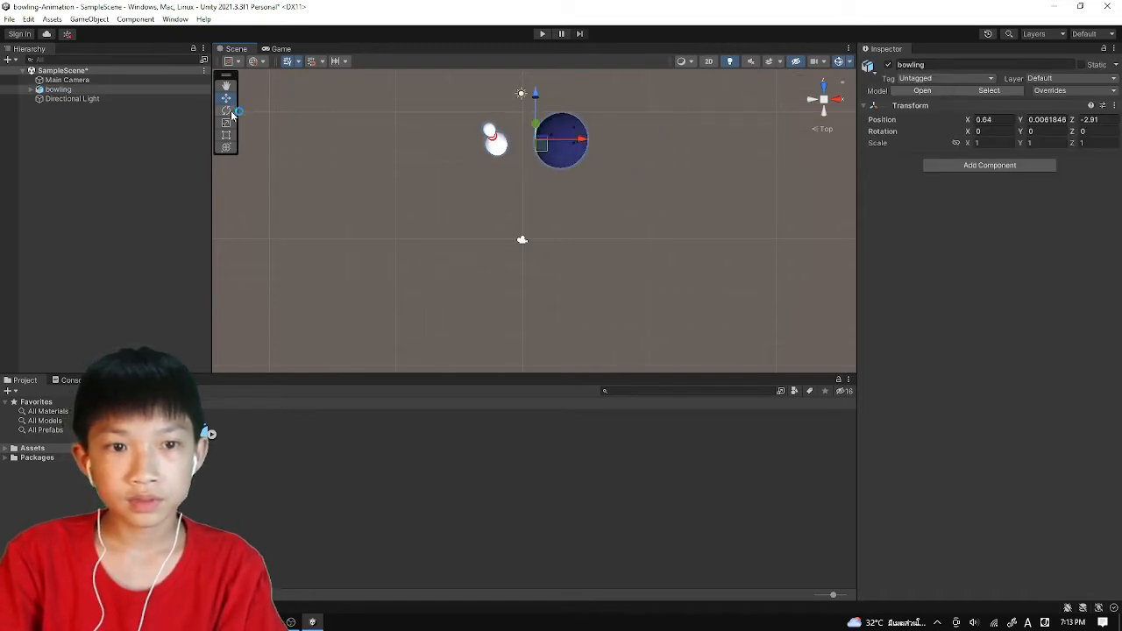
- Rotate the bowling model to face the camera and expand its pin and sphere children
left_click(225, 109)
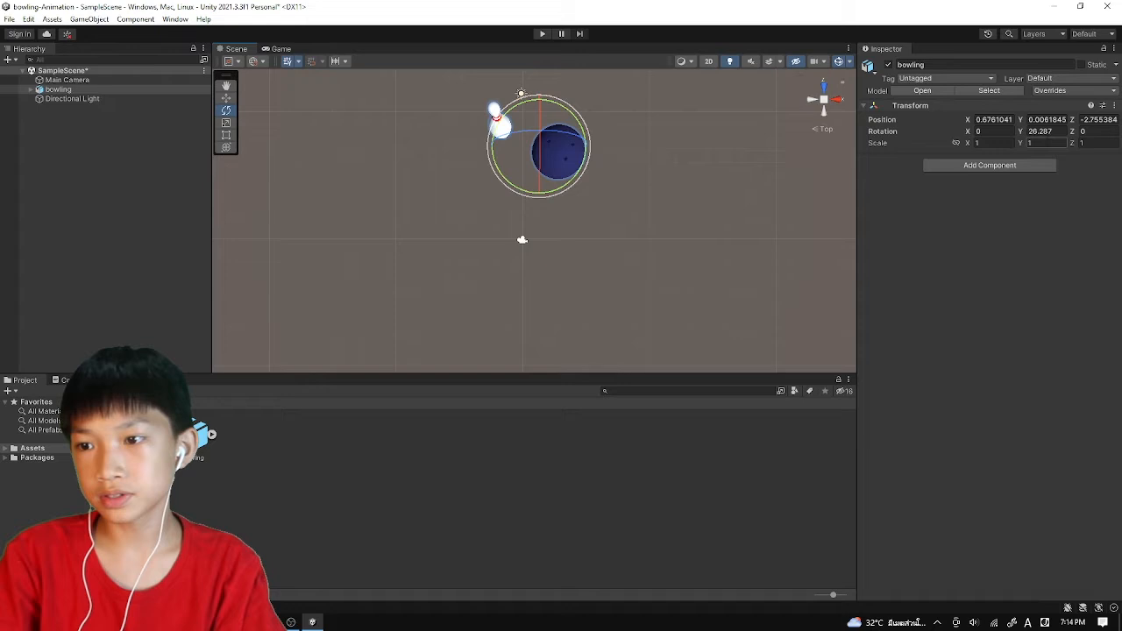
left_click(1043, 130)
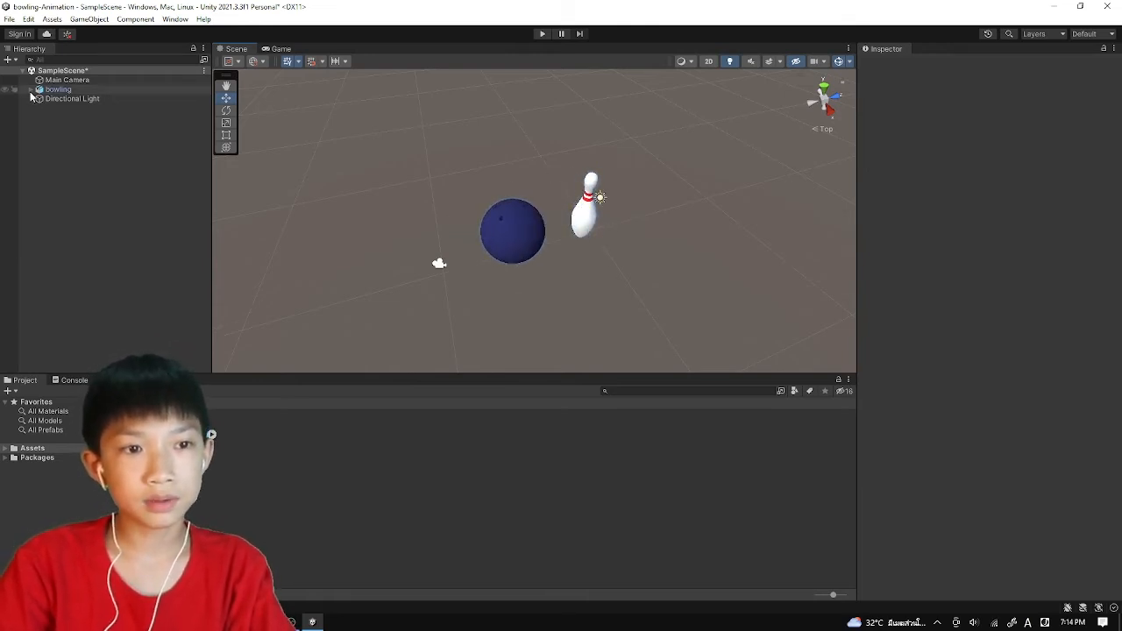
left_click(67, 98)
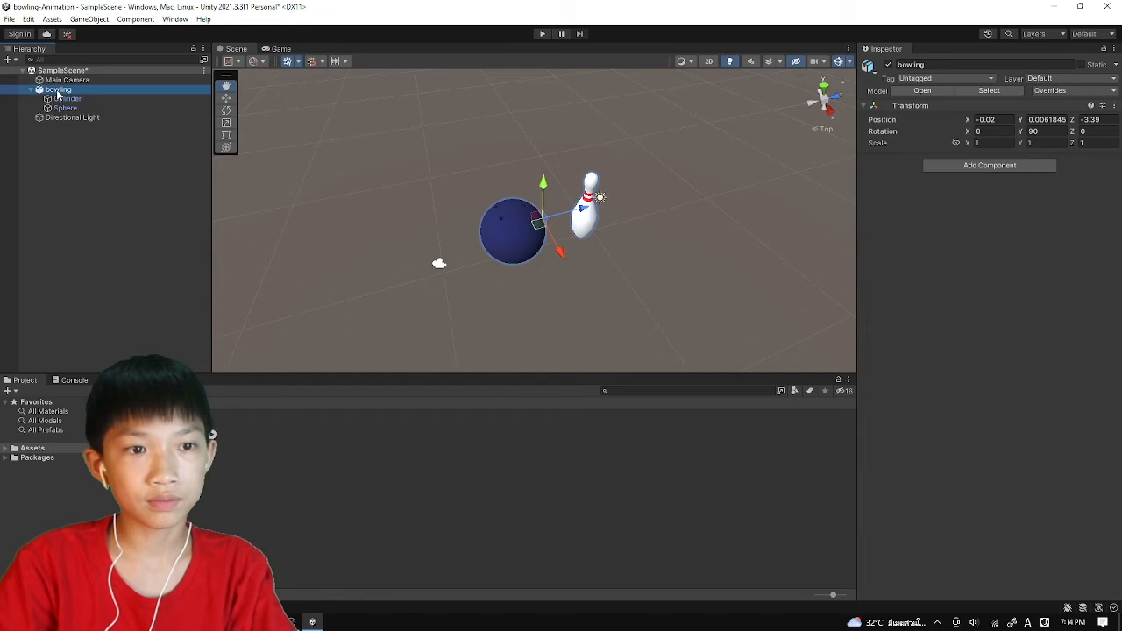
- Unpack the bowling prefab from the Hierarchy so the ball and pin become editable objects
right_click(56, 90)
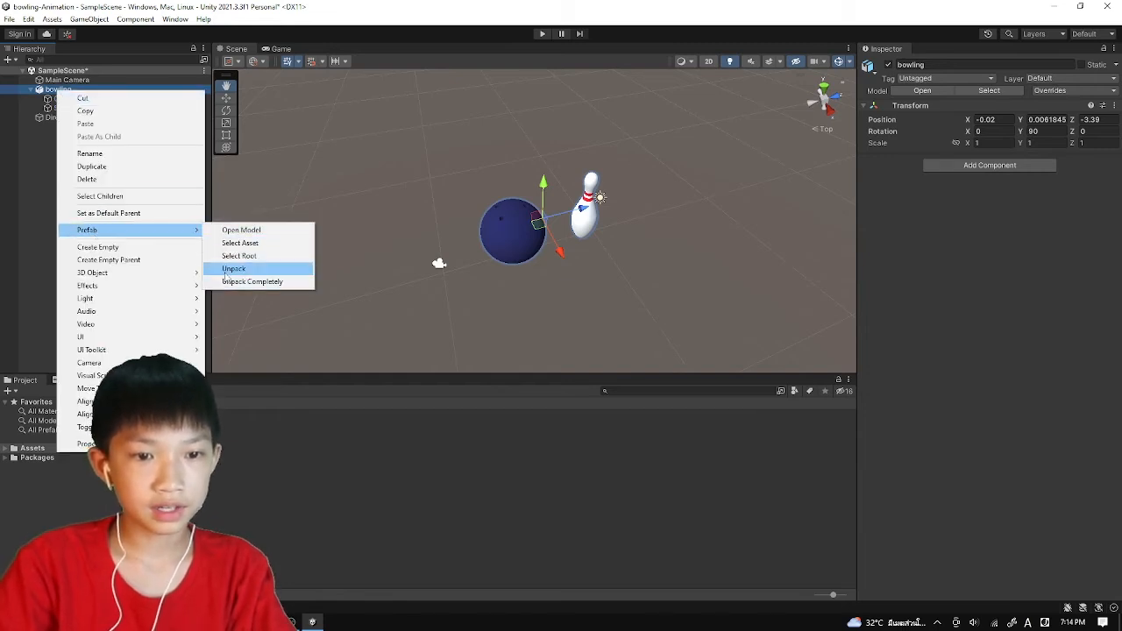
left_click(234, 268)
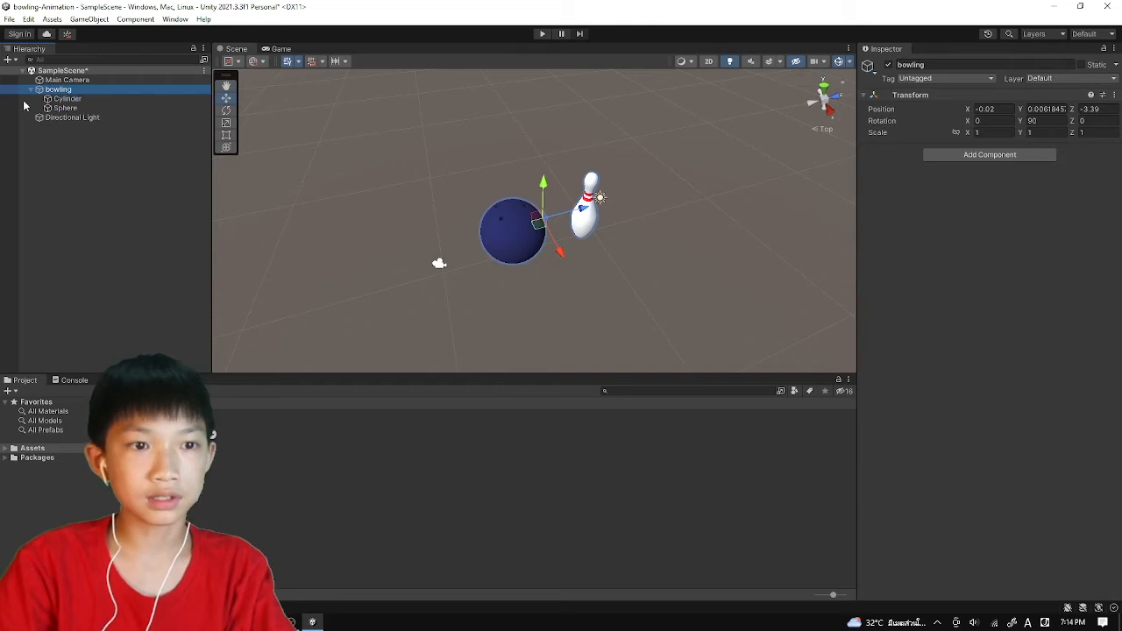
left_click(56, 116)
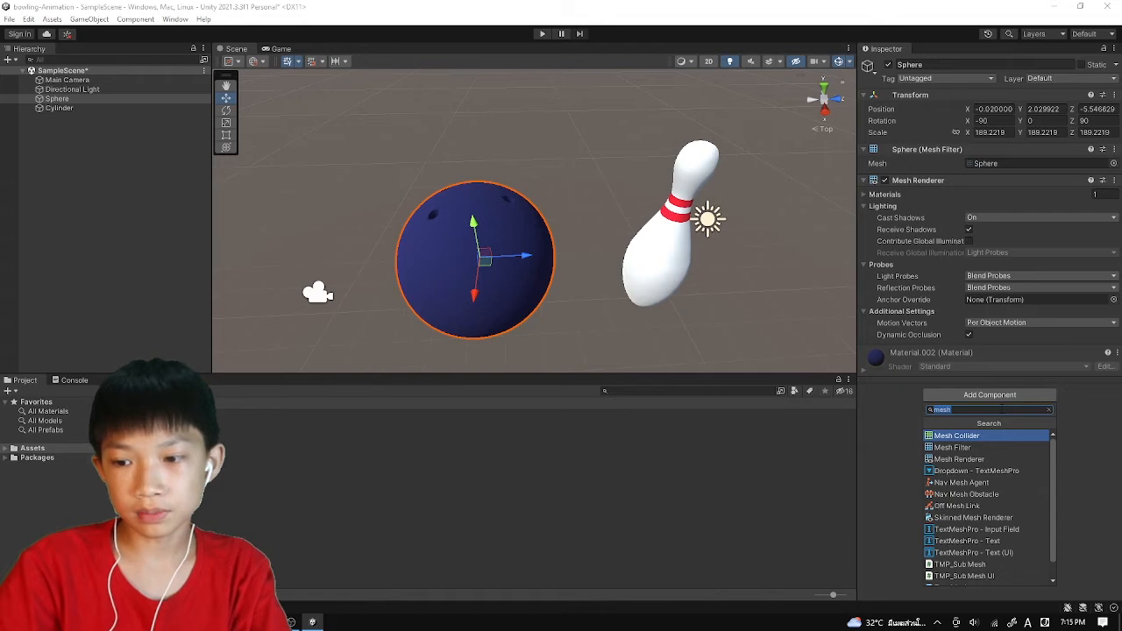
- Add a Rigidbody component to the ball Sphere by searching 'rigid'
type("r")
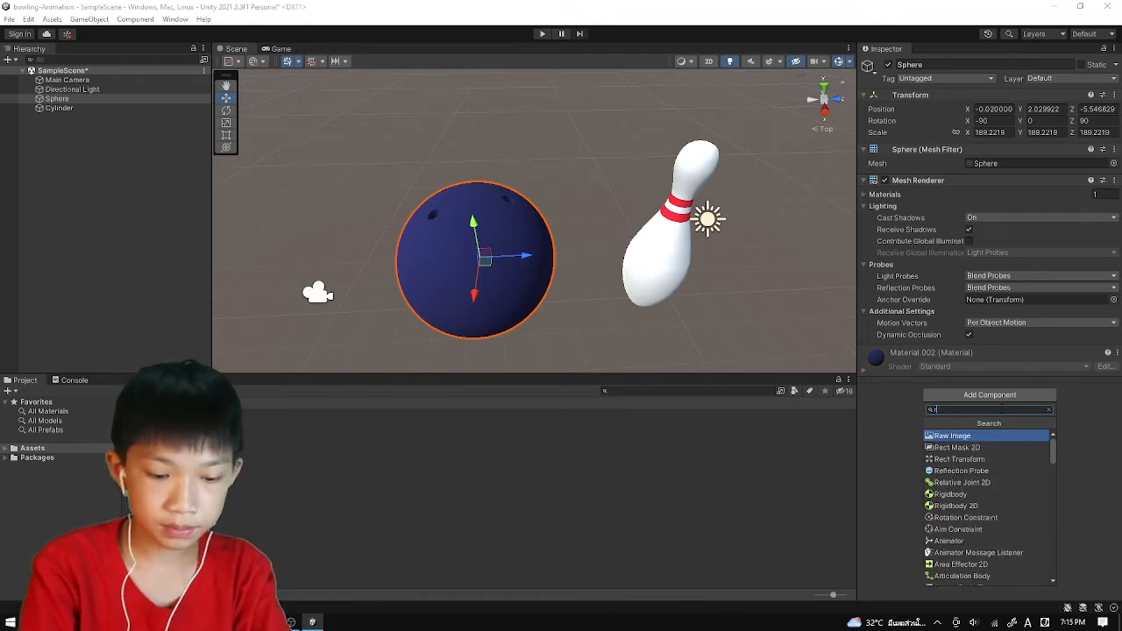
type("igid")
left_click(1042, 109)
type("2.23")
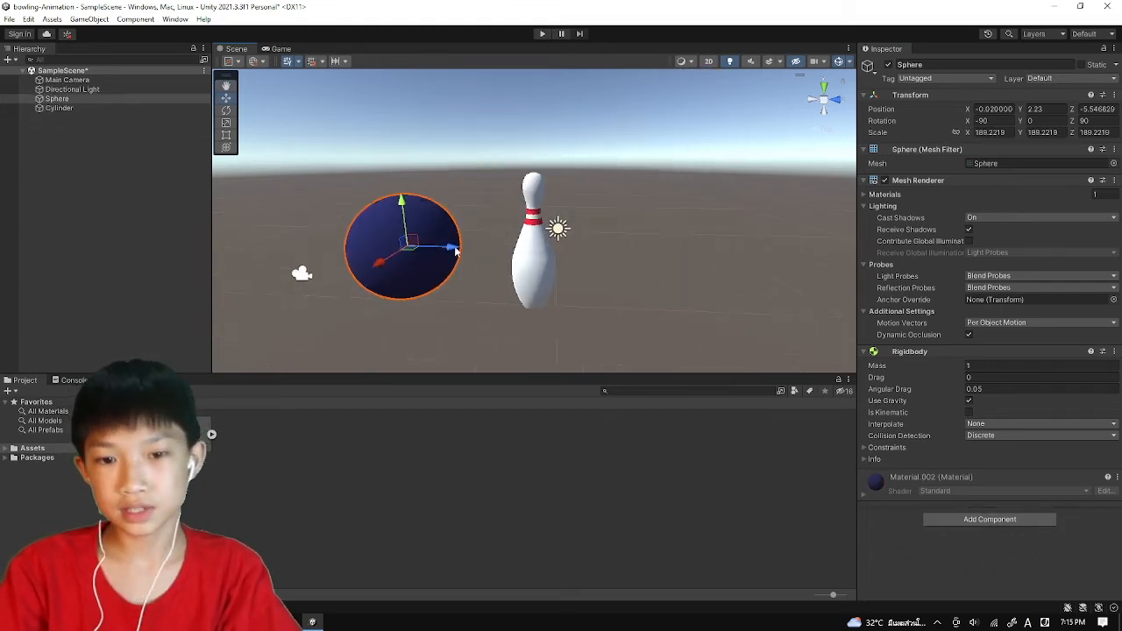
- Move the ball Sphere back from the pin and add a Sphere Collider to it
left_click_drag(456, 246, 425, 243)
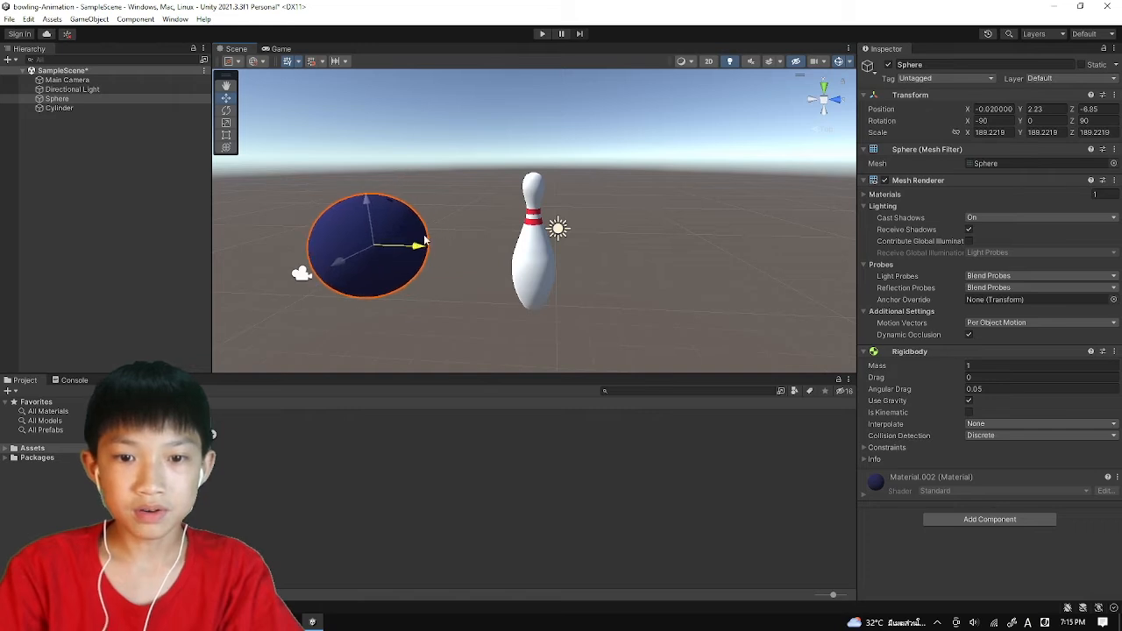
left_click_drag(421, 243, 512, 249)
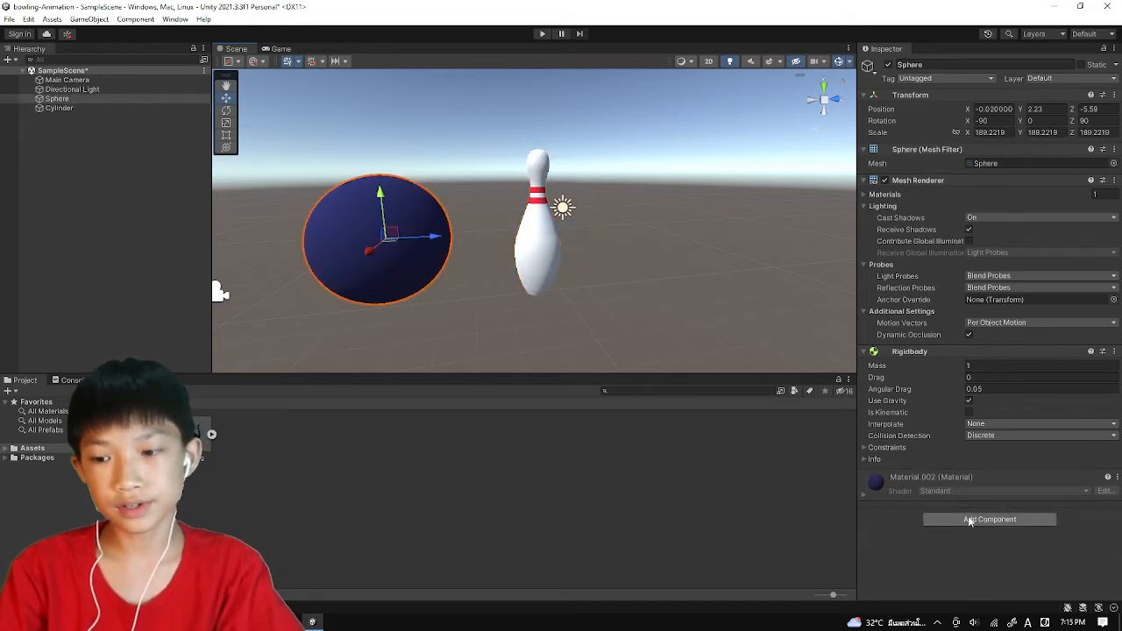
left_click(989, 519)
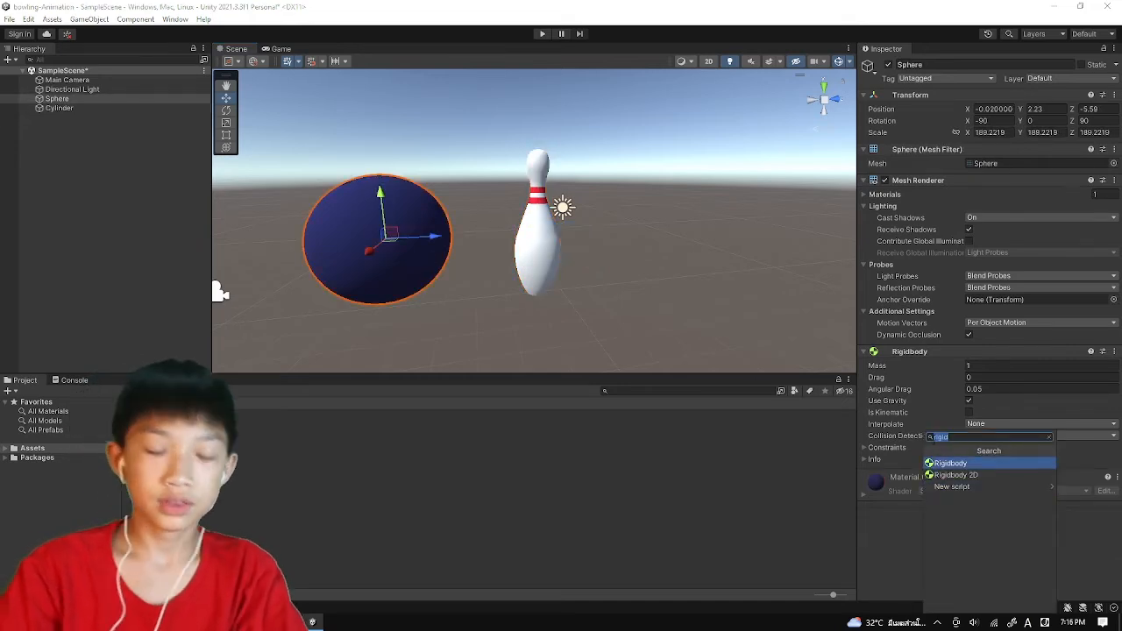
type("sphere")
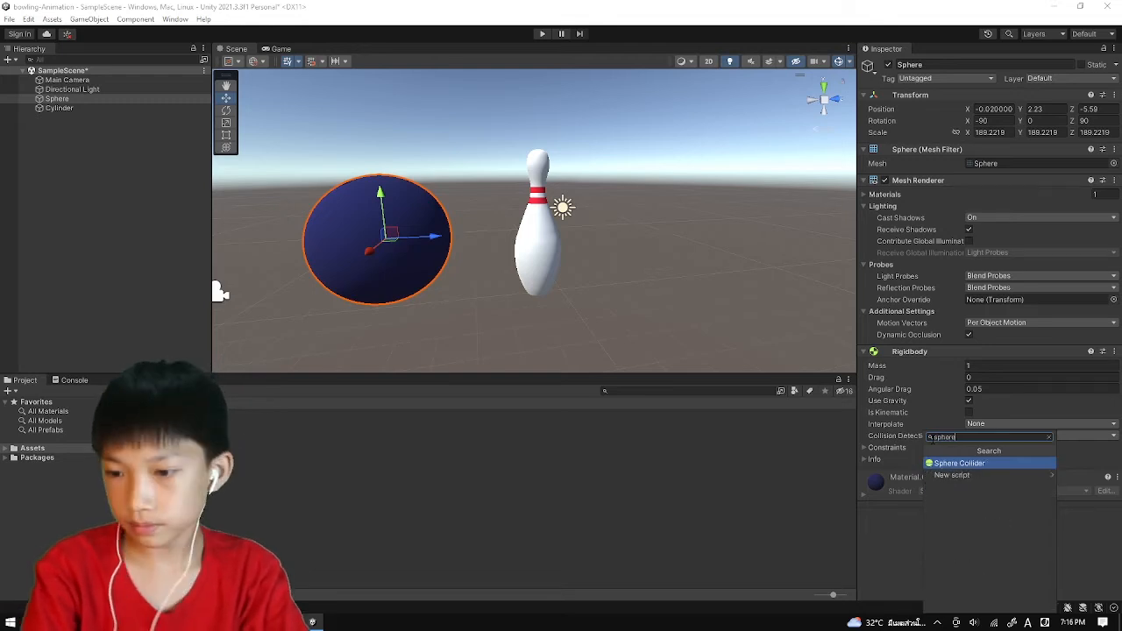
left_click(958, 463)
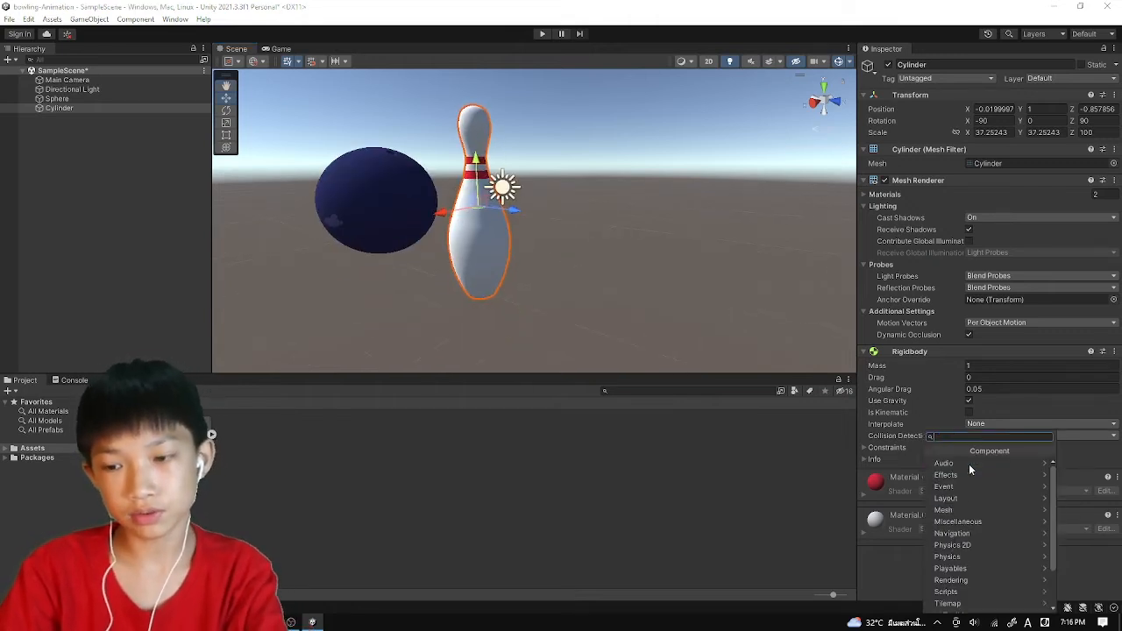
mouse_move(953, 533)
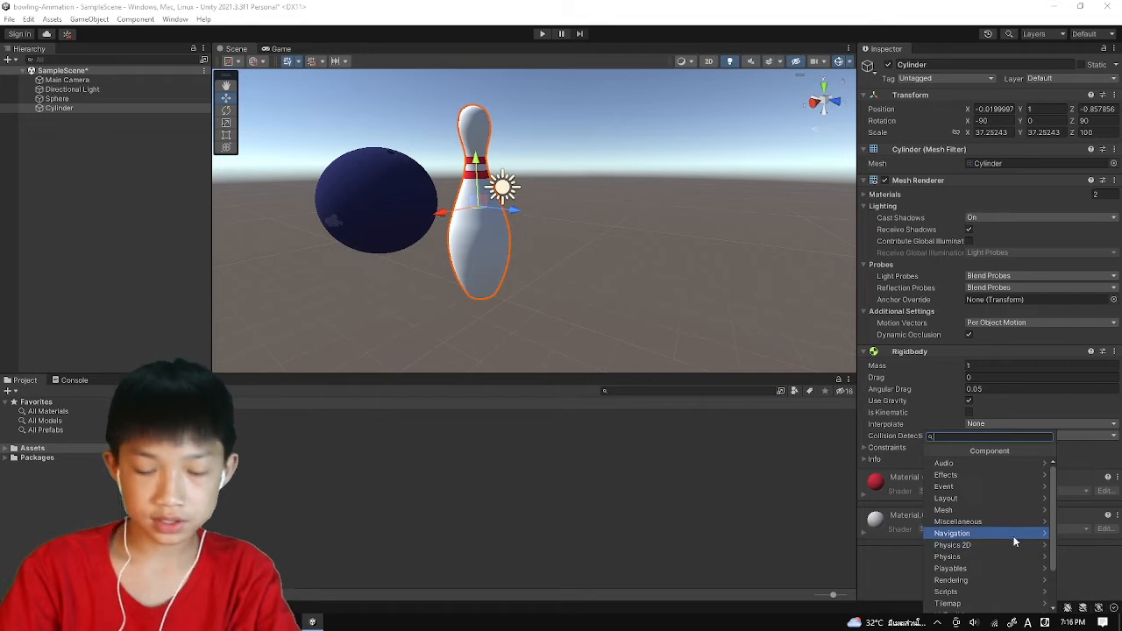
mouse_move(971, 498)
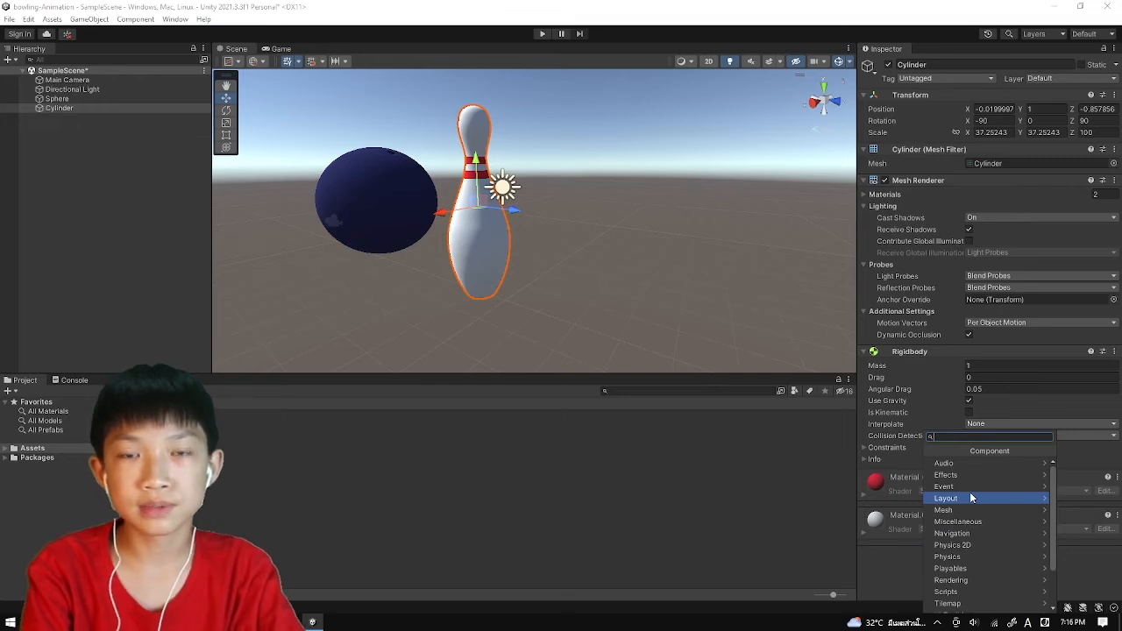
- Add a Mesh Collider to the pin Cylinder by searching 'me'
type("mesh")
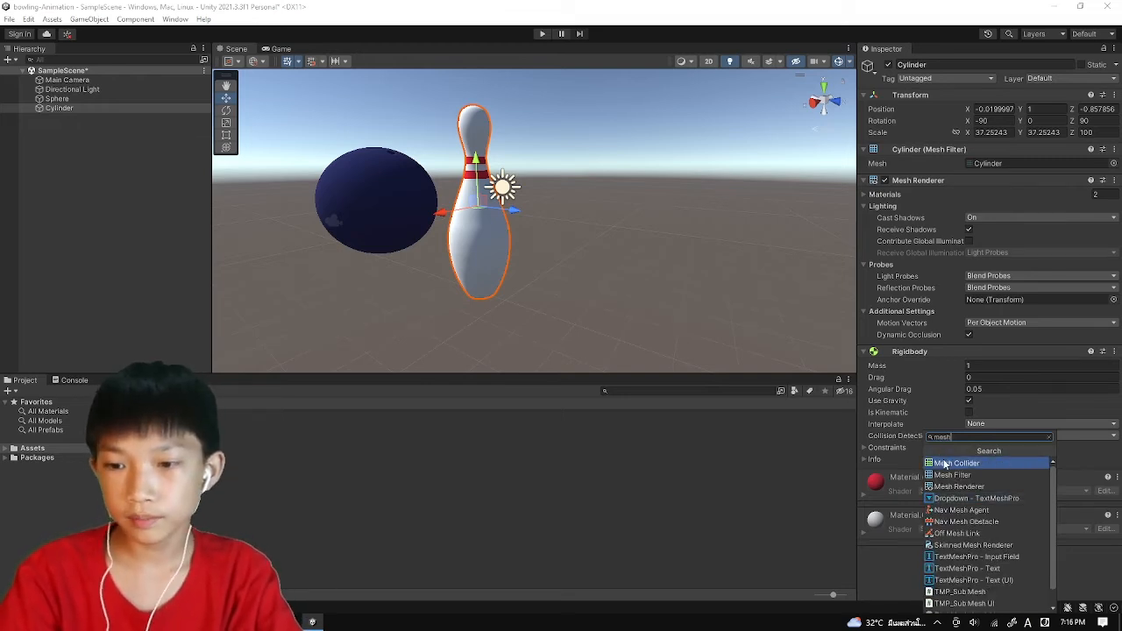
left_click(957, 463)
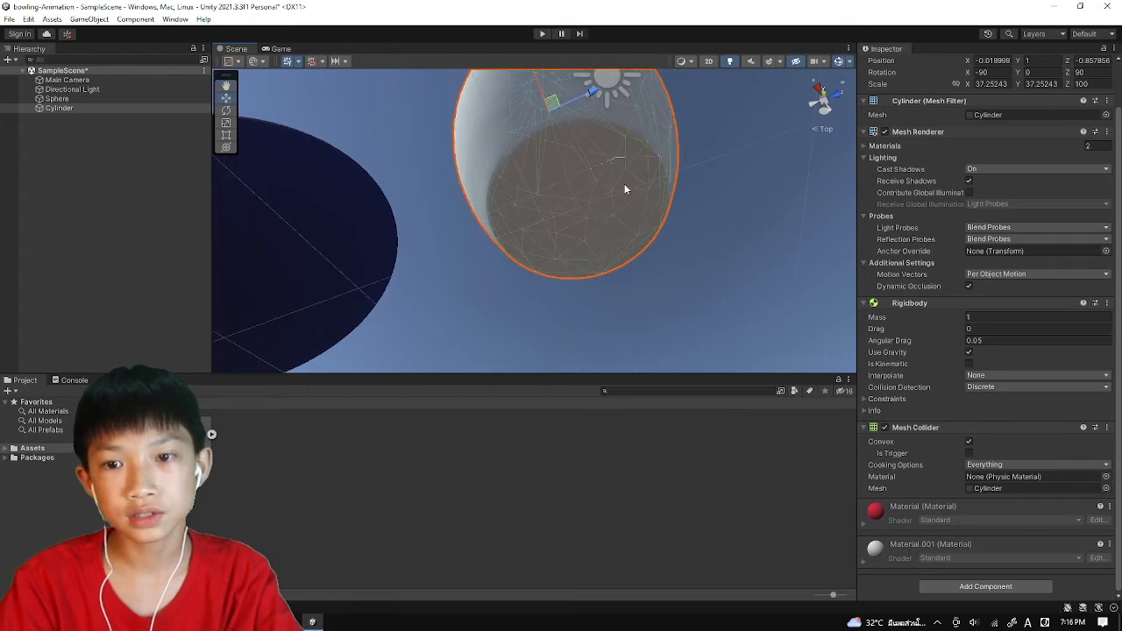
left_click_drag(626, 189, 509, 291)
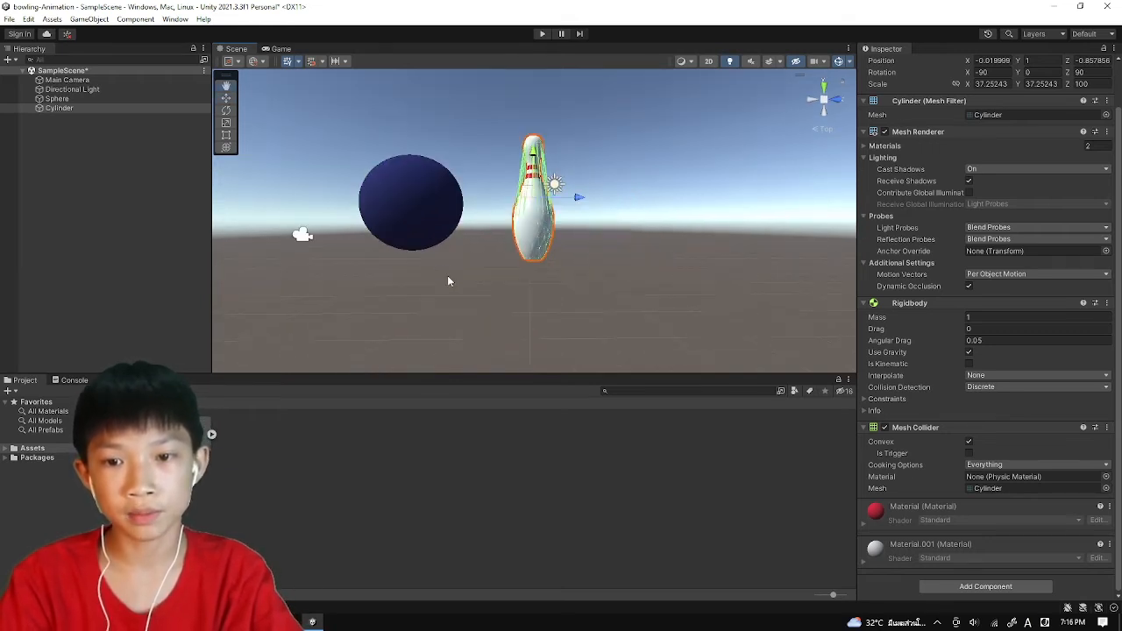
- Deselect the pin so the 3D Object creation menu can be shown
left_click(59, 108)
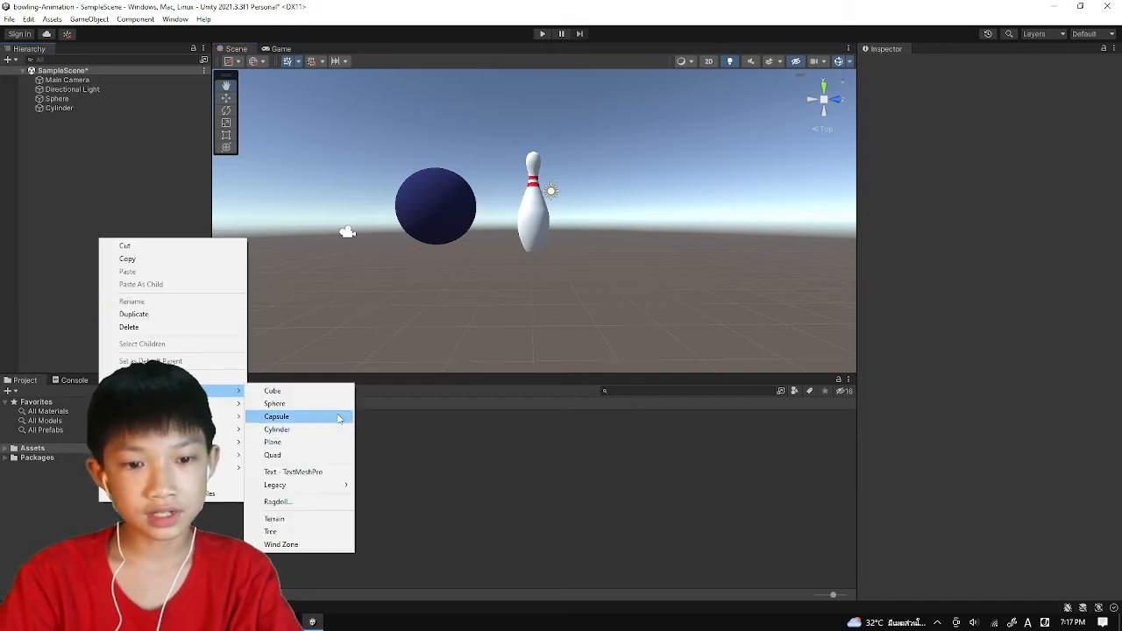
- Create a Cube and stretch it into a long flat floor slab beneath the ball and pin
left_click(273, 389)
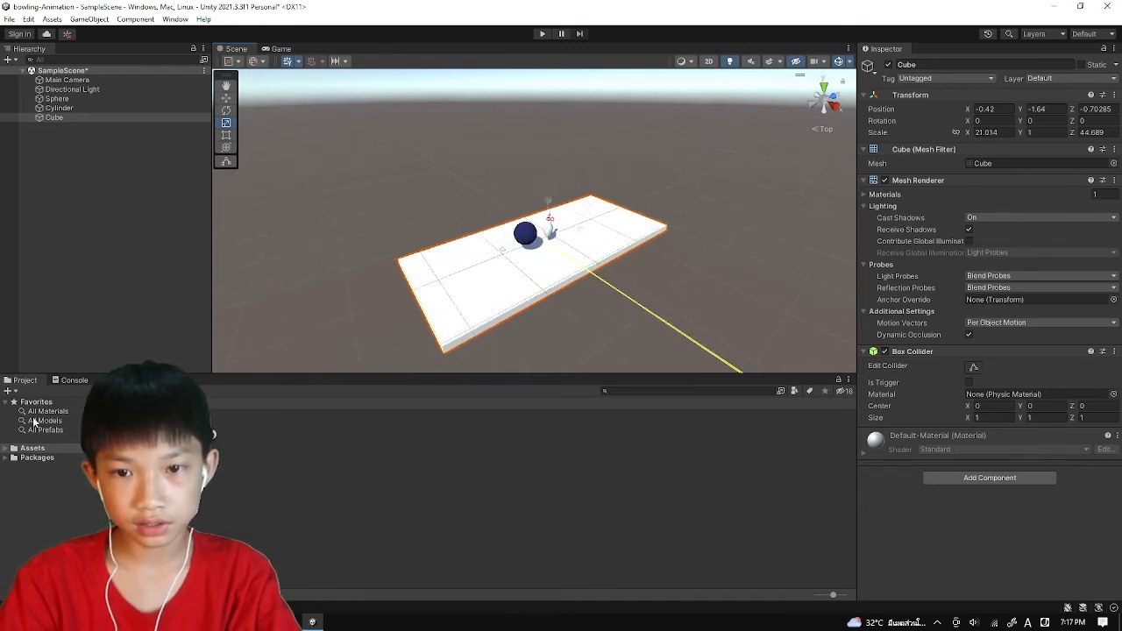
left_click_drag(613, 245, 578, 231)
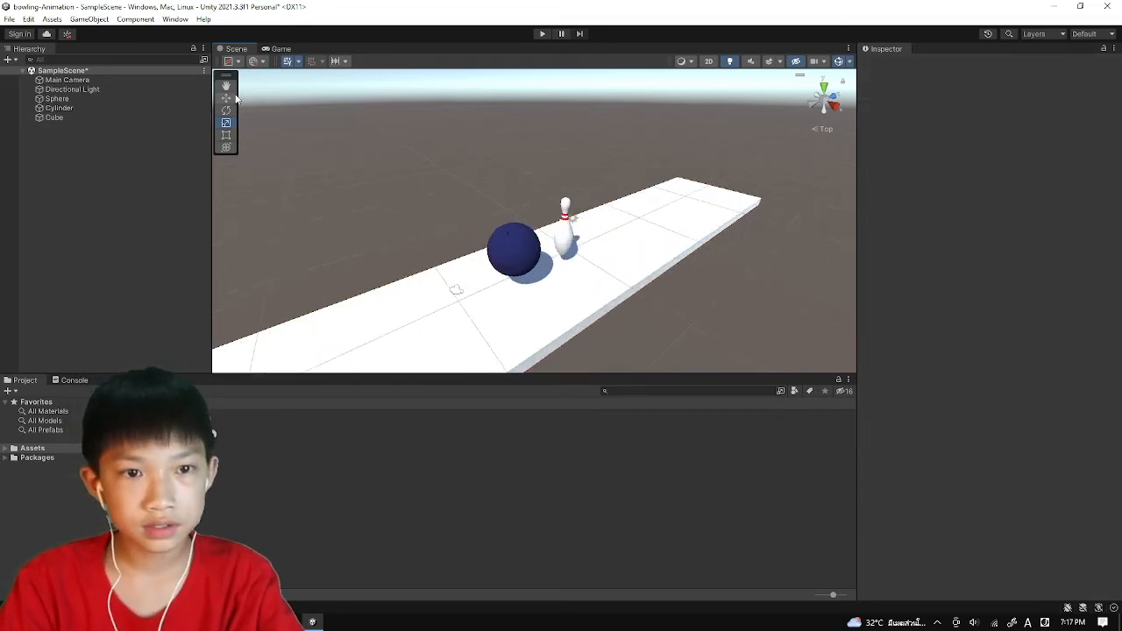
left_click(53, 116)
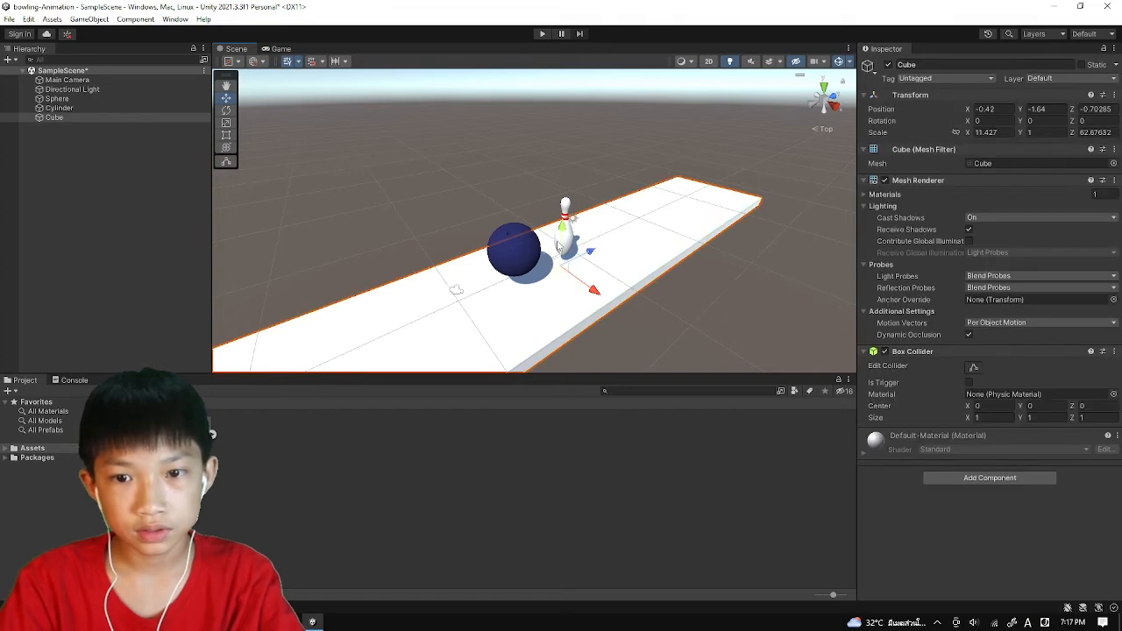
- From top view, duplicate the Cylinder pin into ten pins arranged in a triangle
left_click(59, 108)
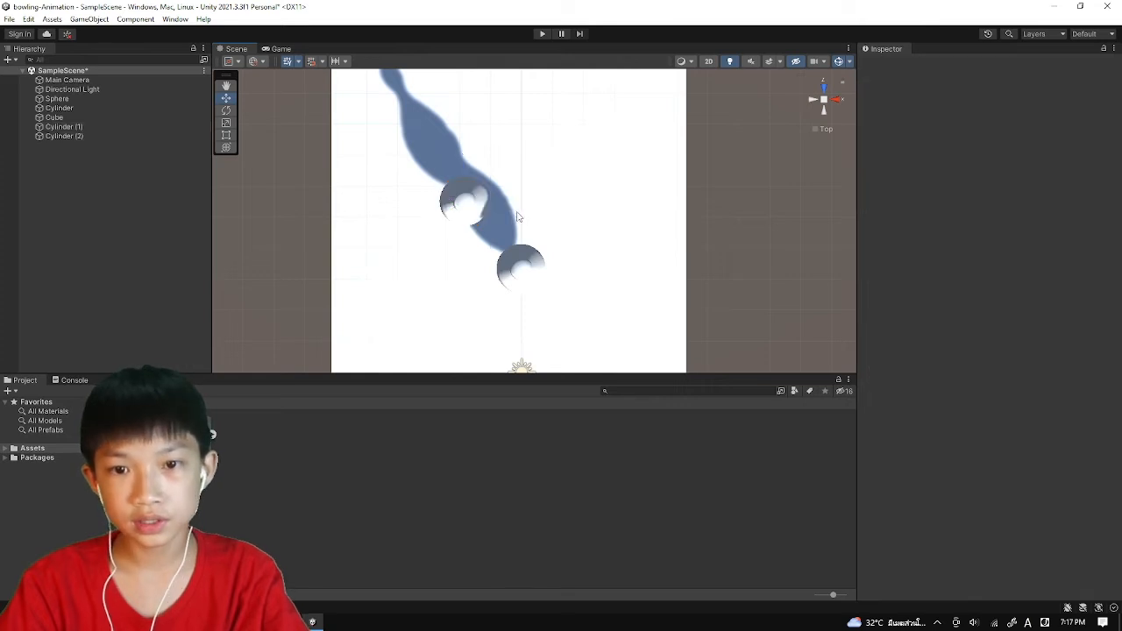
left_click(576, 200)
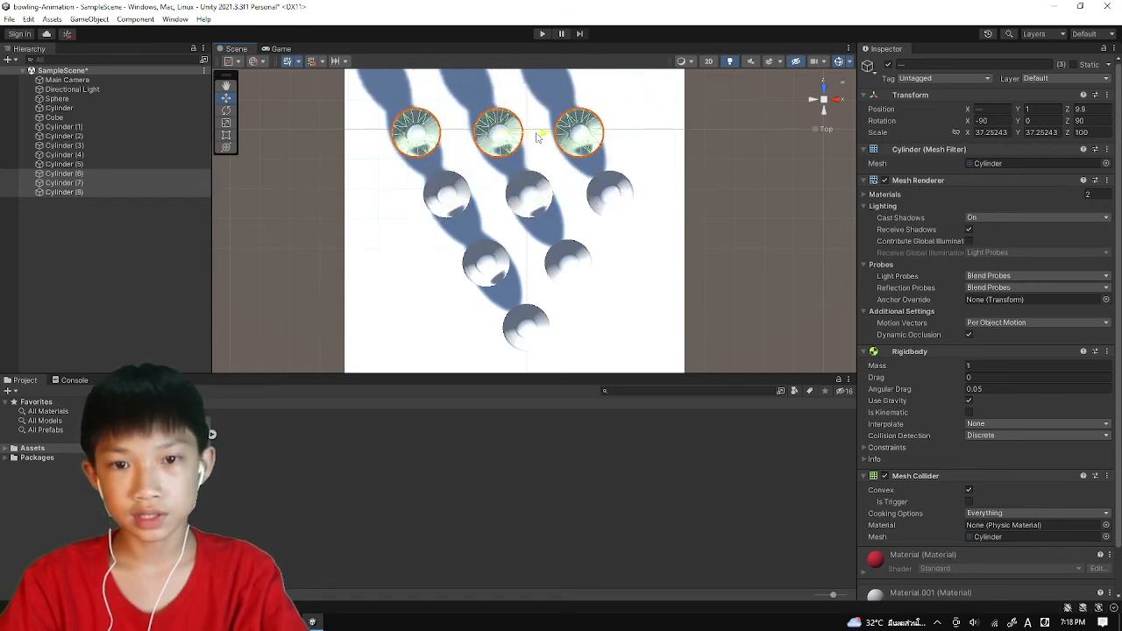
left_click(579, 133)
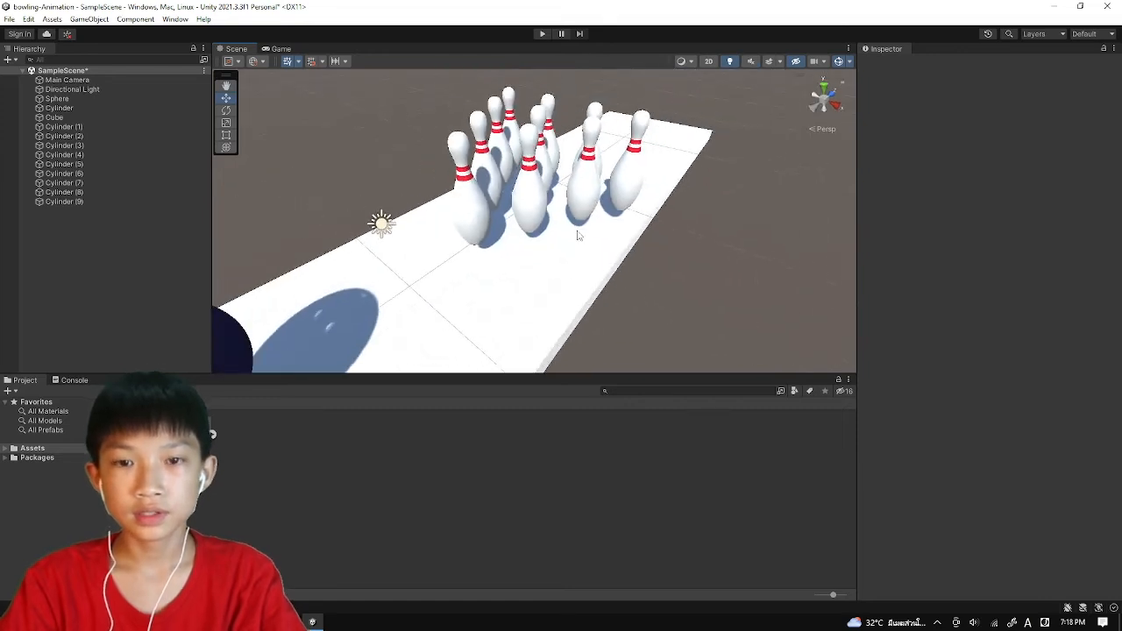
left_click(56, 98)
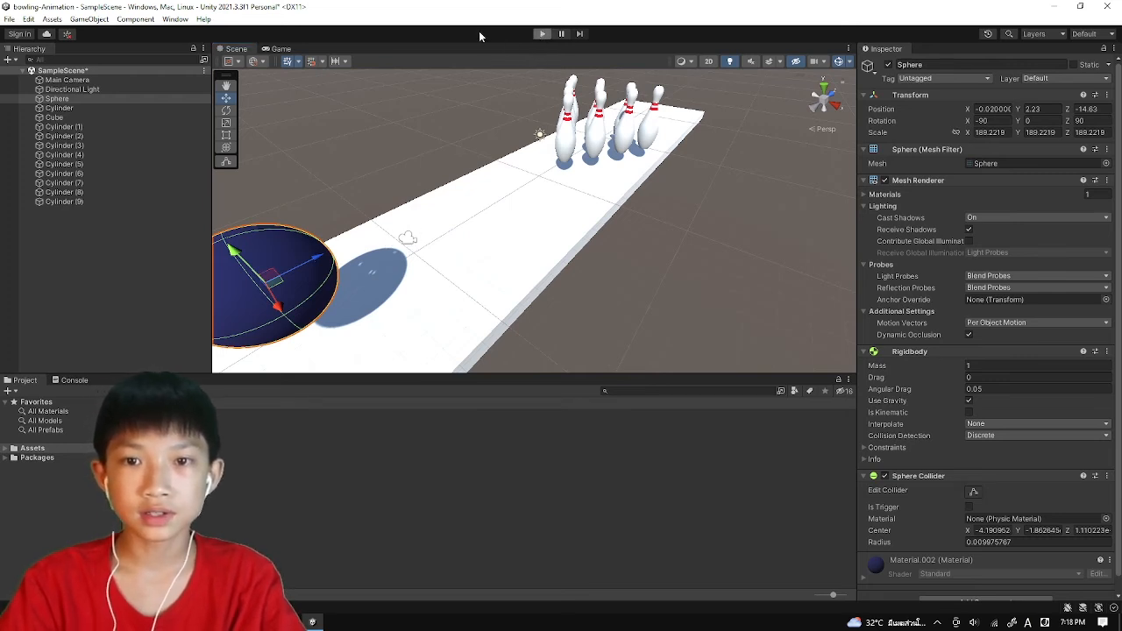
left_click(542, 33)
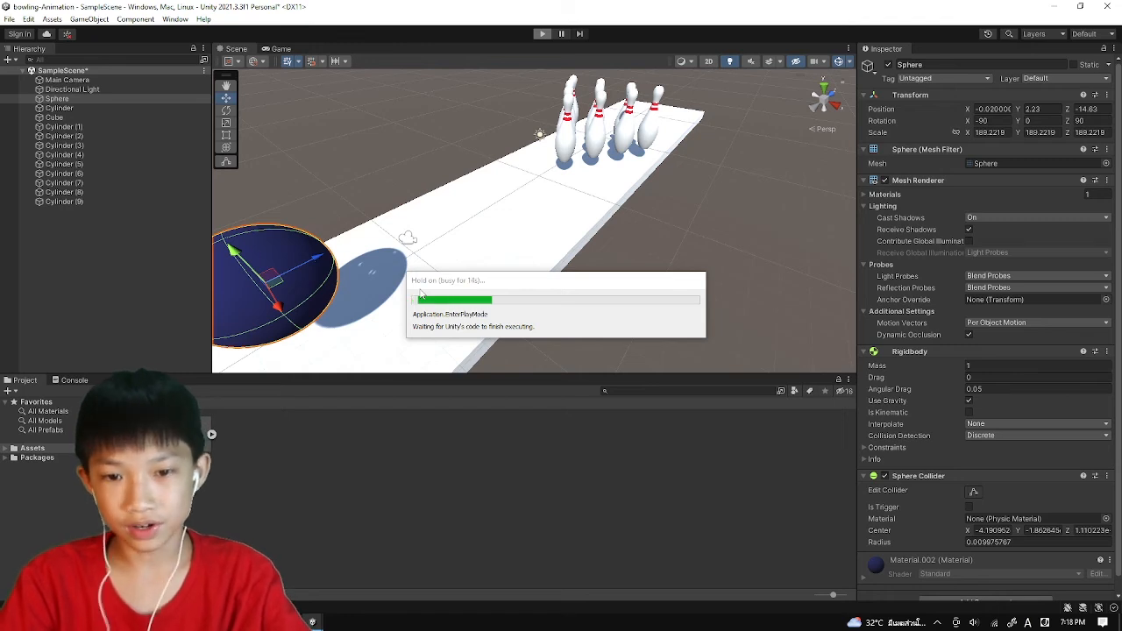
left_click(542, 33)
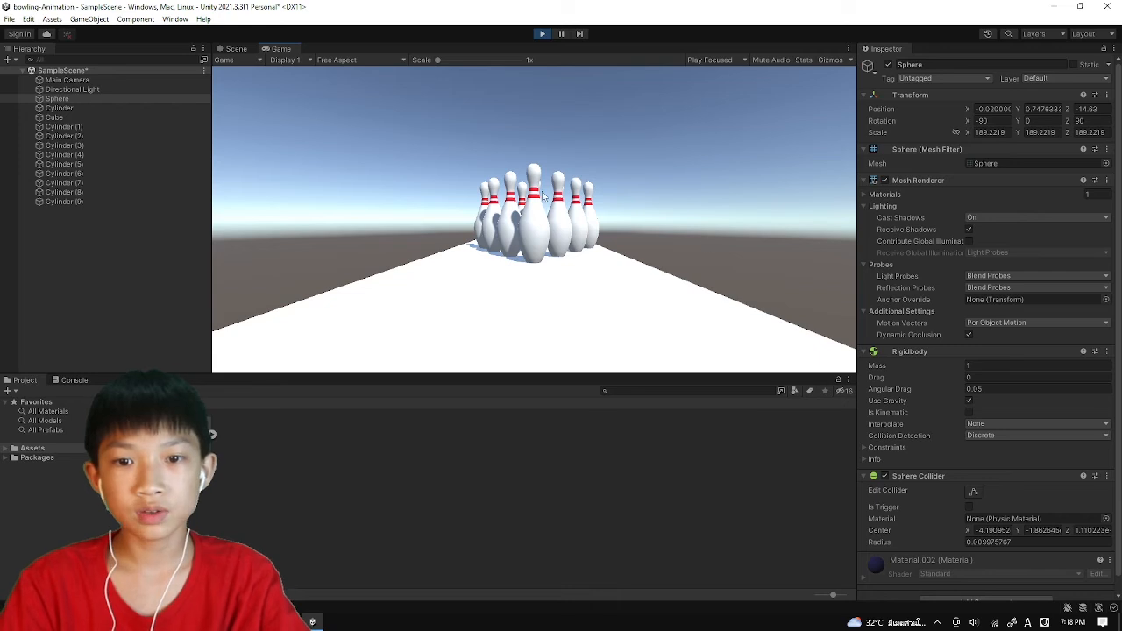
mouse_move(575, 226)
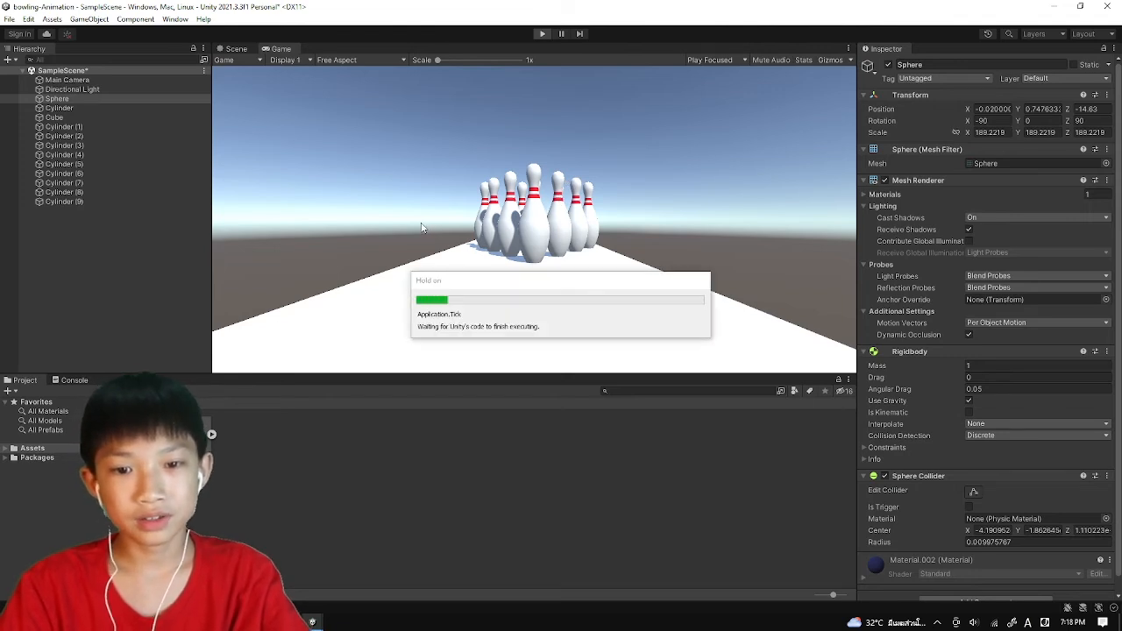
left_click(235, 49)
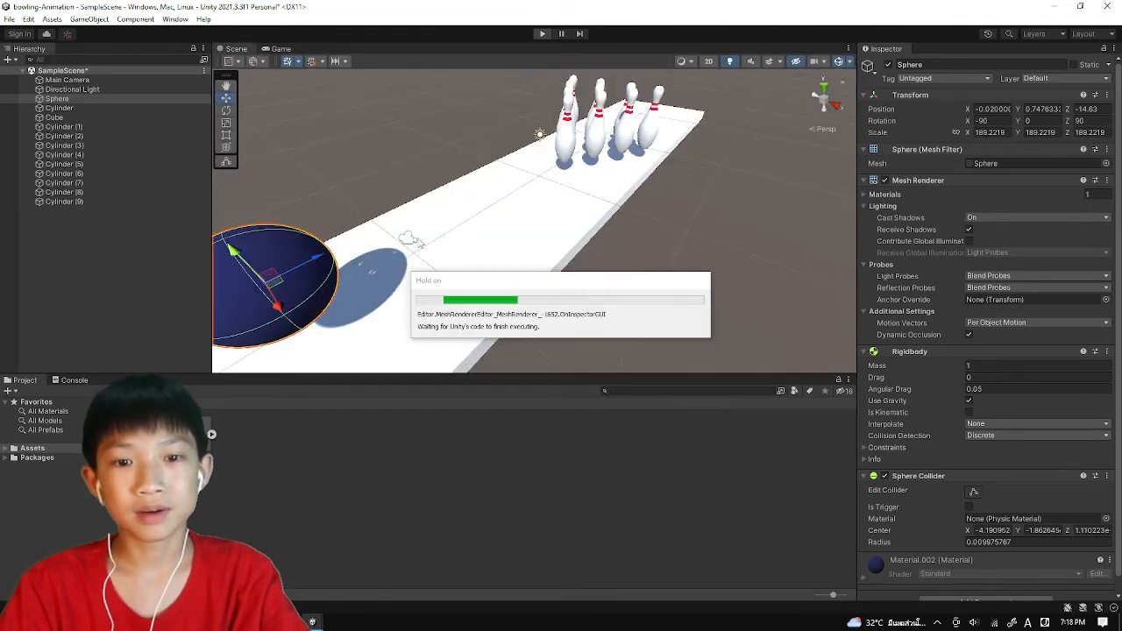
left_click(67, 81)
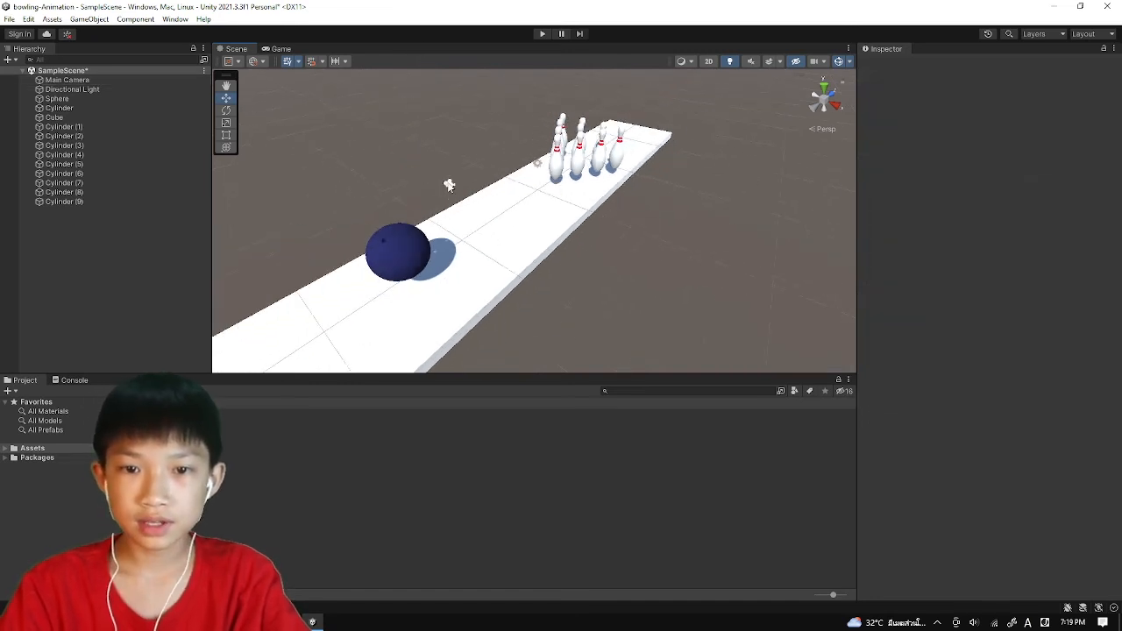
- Select the Cube floor and duplicate it as Cube (1) for the ramp
left_click(67, 79)
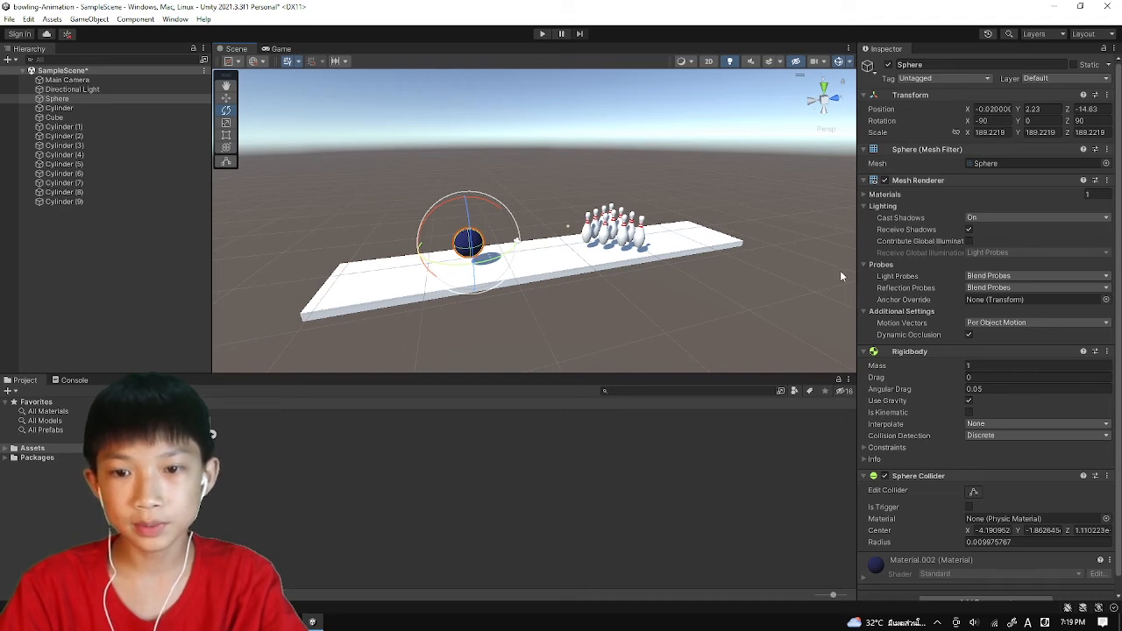
mouse_move(393, 231)
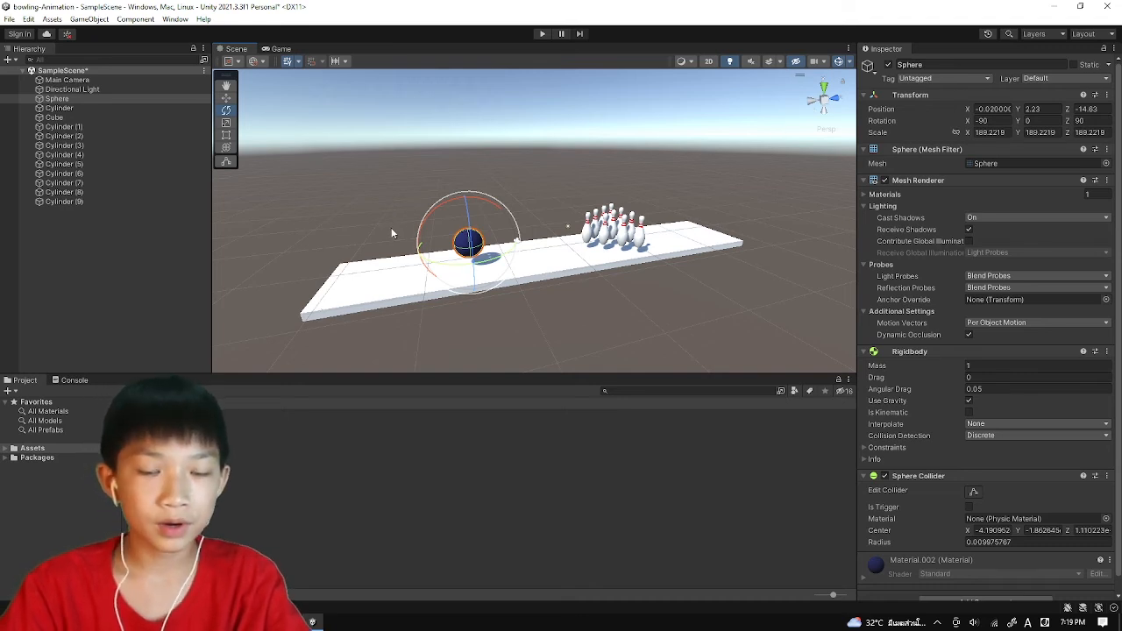
left_click(54, 116)
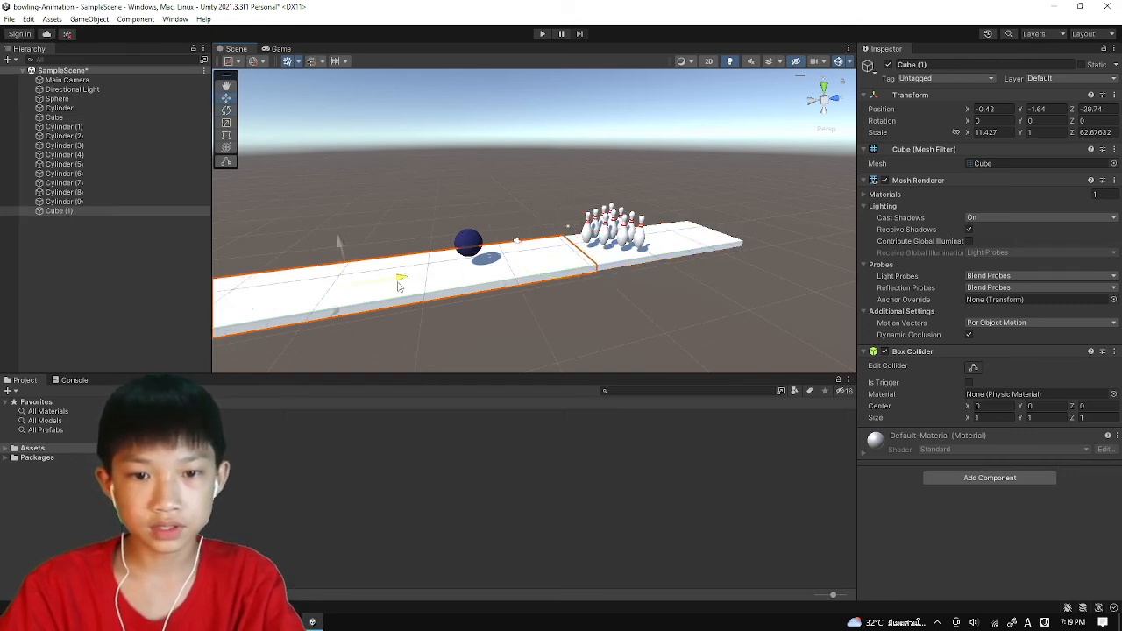
- Tilt Cube (1) into a ramp, raise the Sphere onto it and run Play mode
left_click(226, 99)
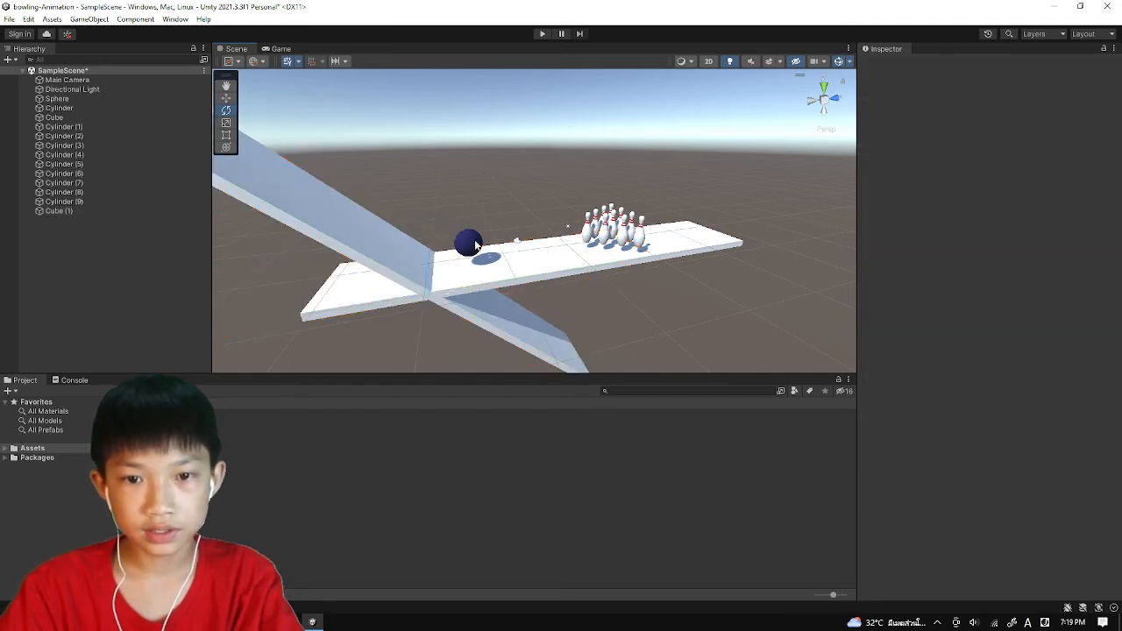
left_click(470, 244)
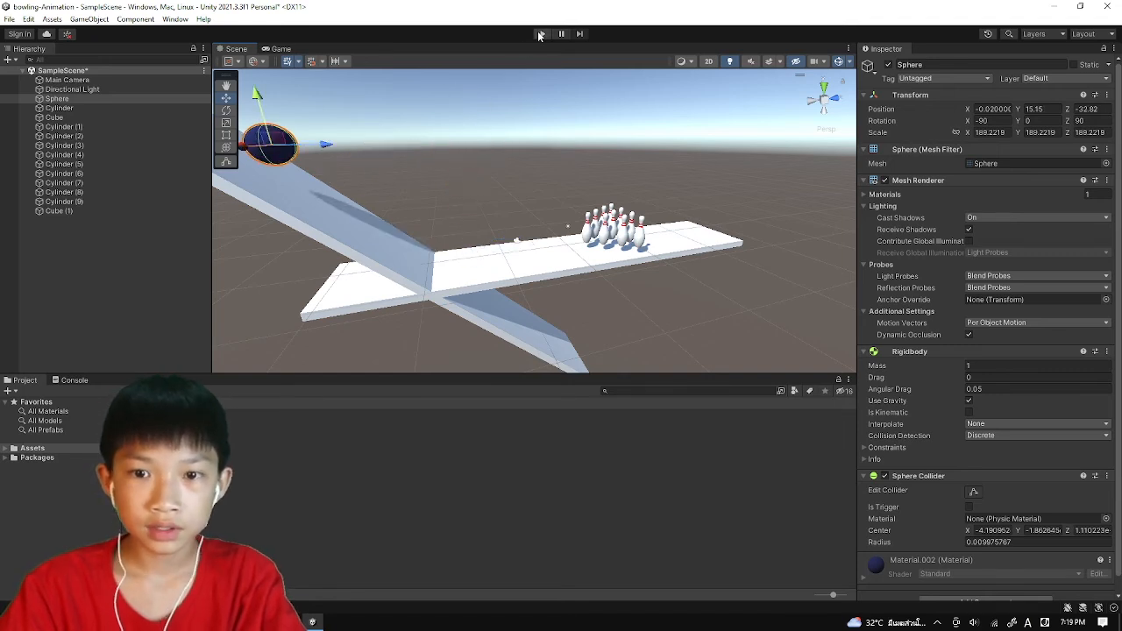
left_click(542, 33)
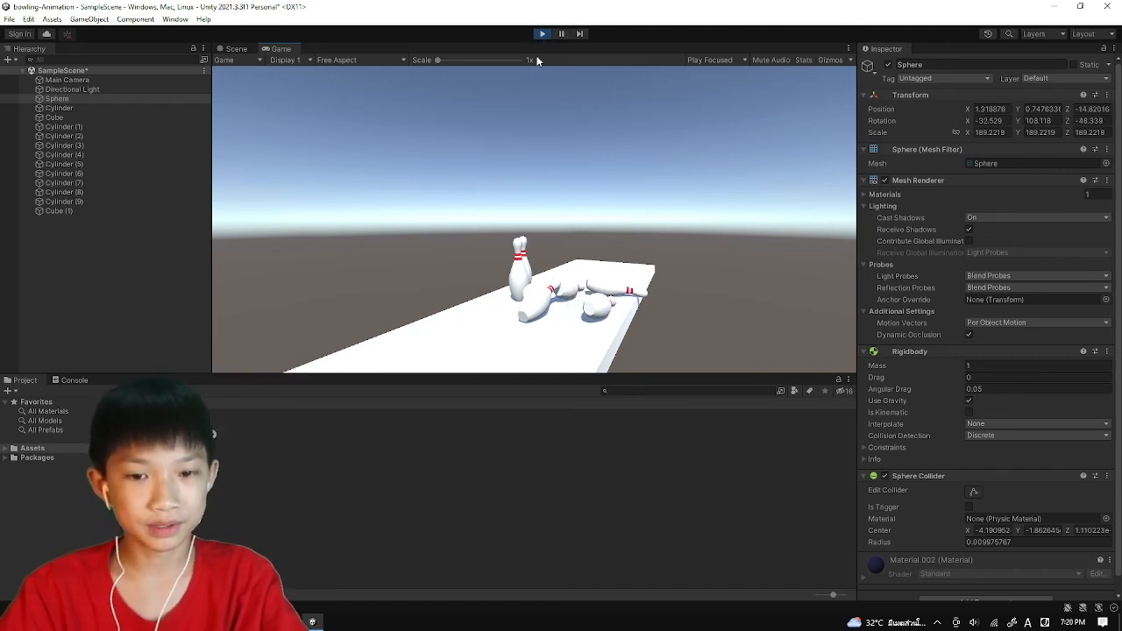
- Stop Play and set the ball Sphere's Rigidbody Mass to 50
left_click(235, 49)
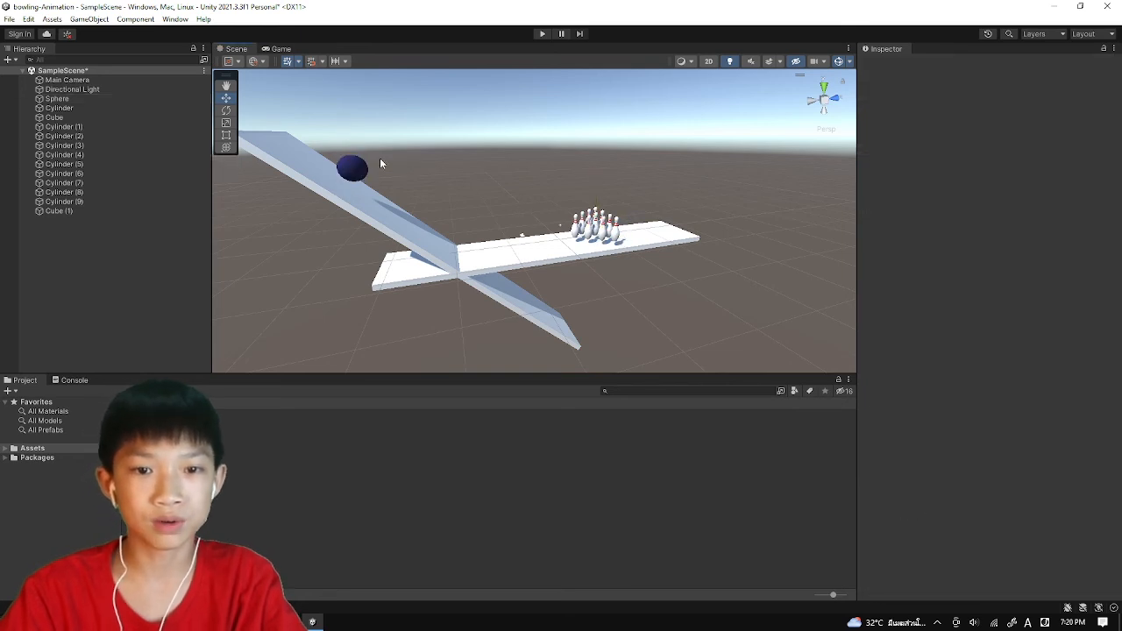
left_click(352, 168)
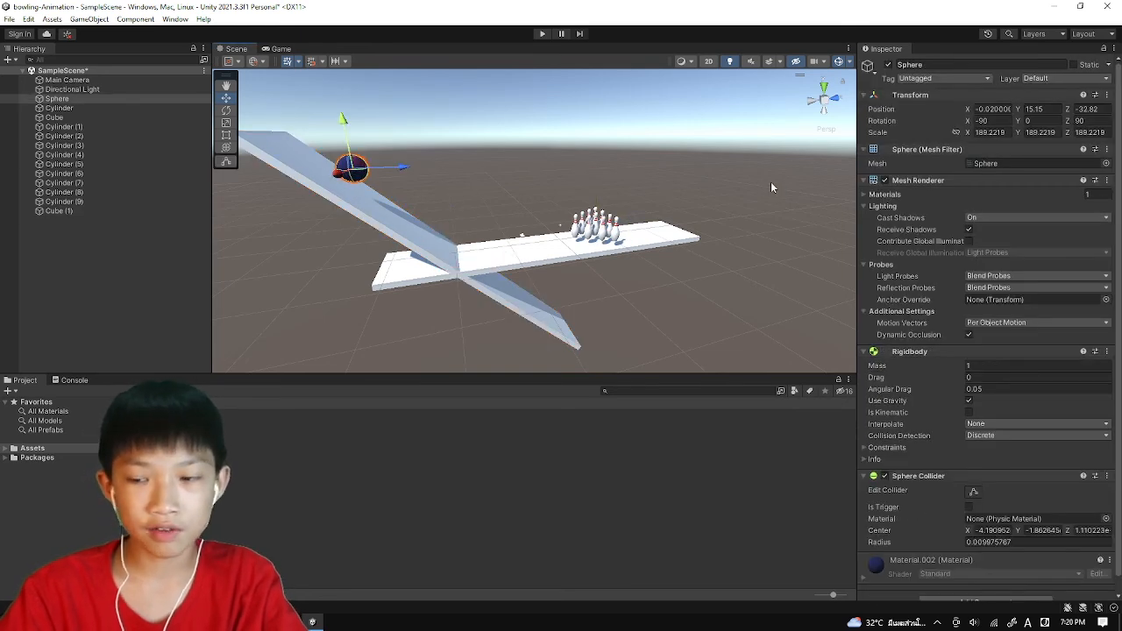
left_click(1035, 367)
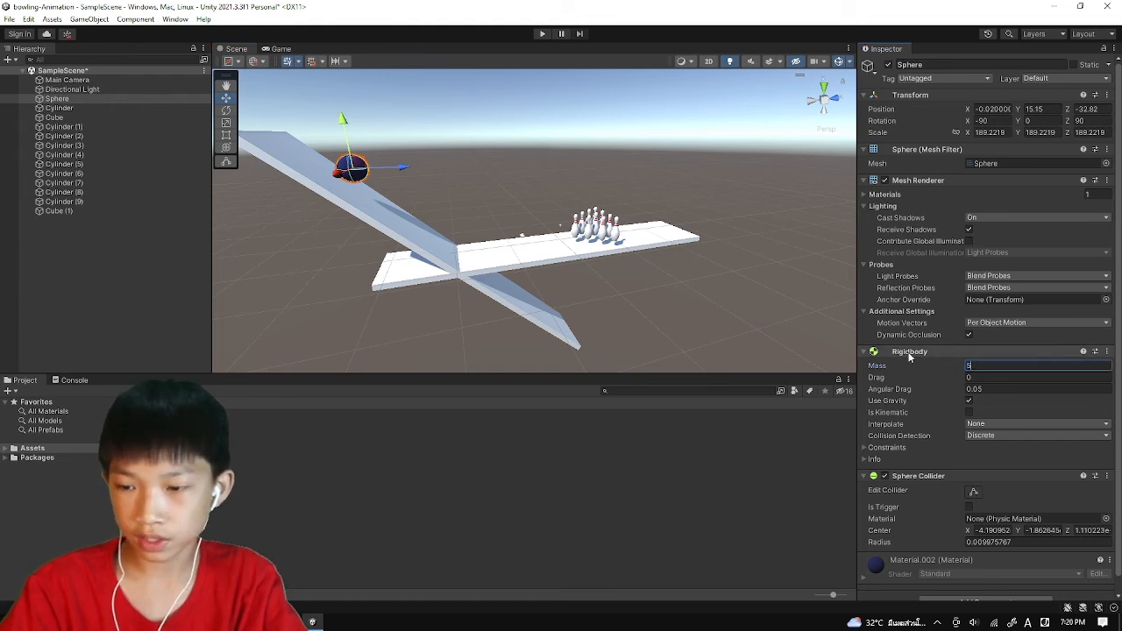
type("50")
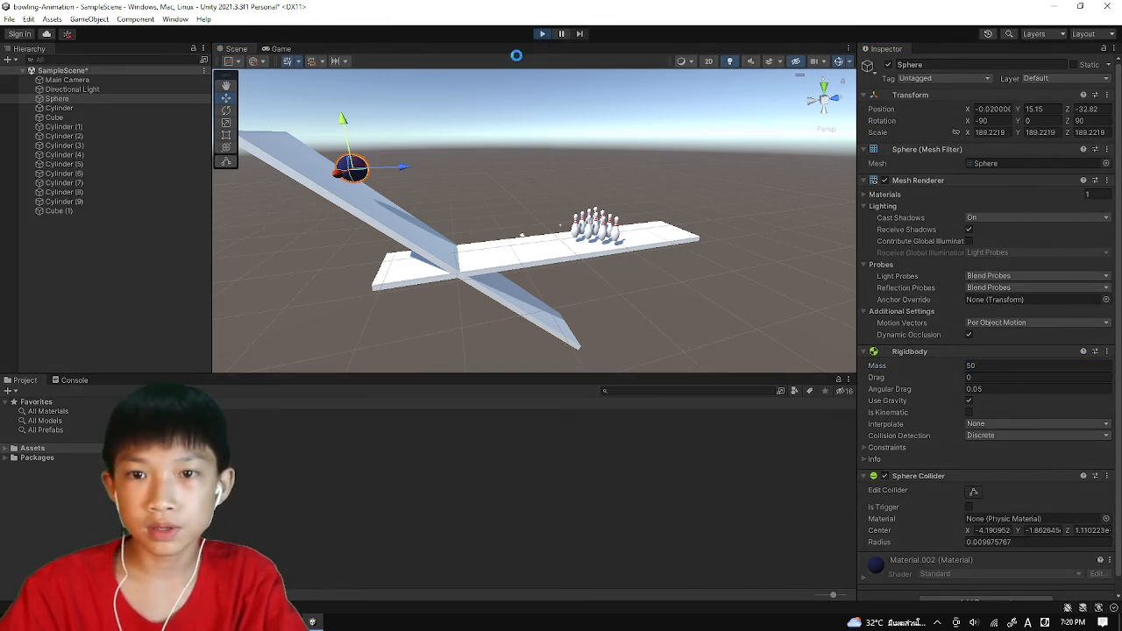
- Play-test the 50-mass ball knocking the pins, stop, and start a fresh Play run
left_click(542, 33)
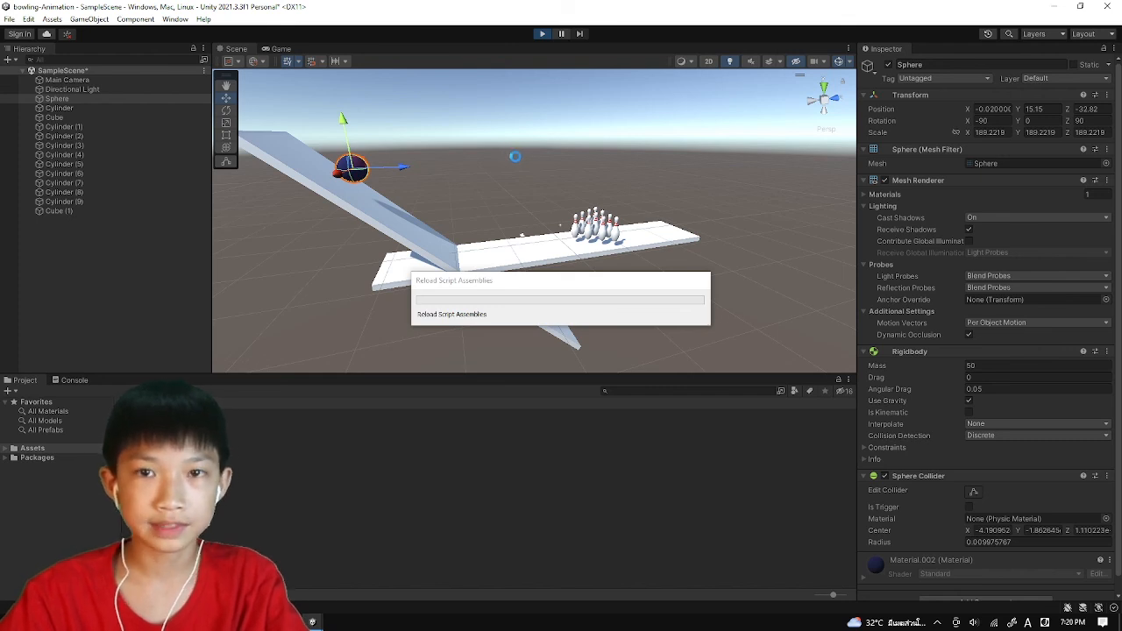
left_click(542, 33)
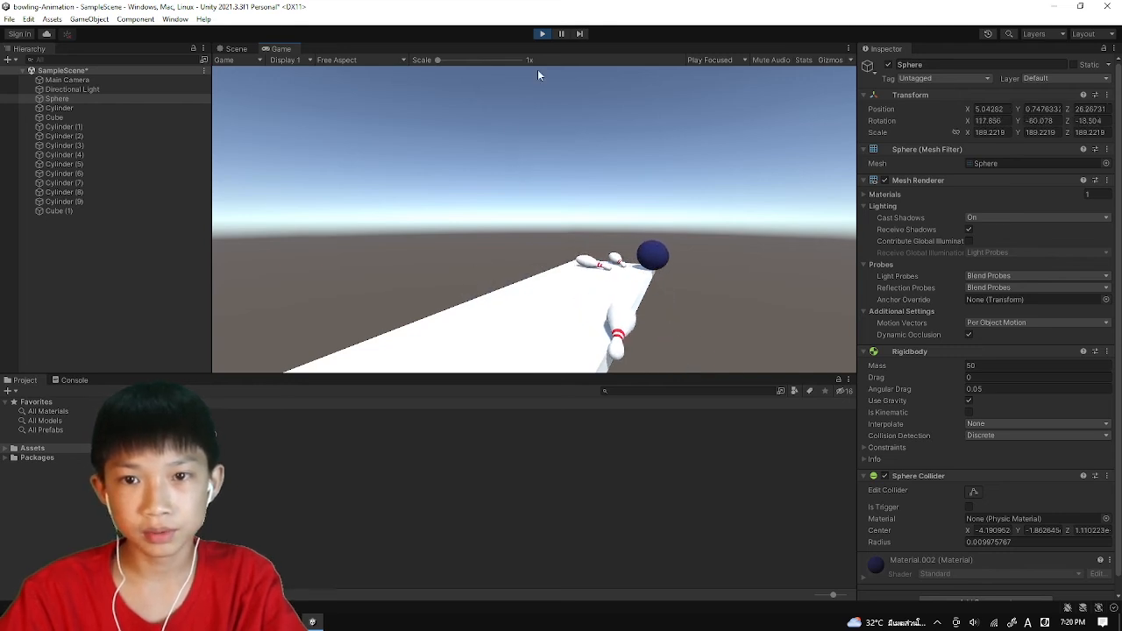
left_click(235, 49)
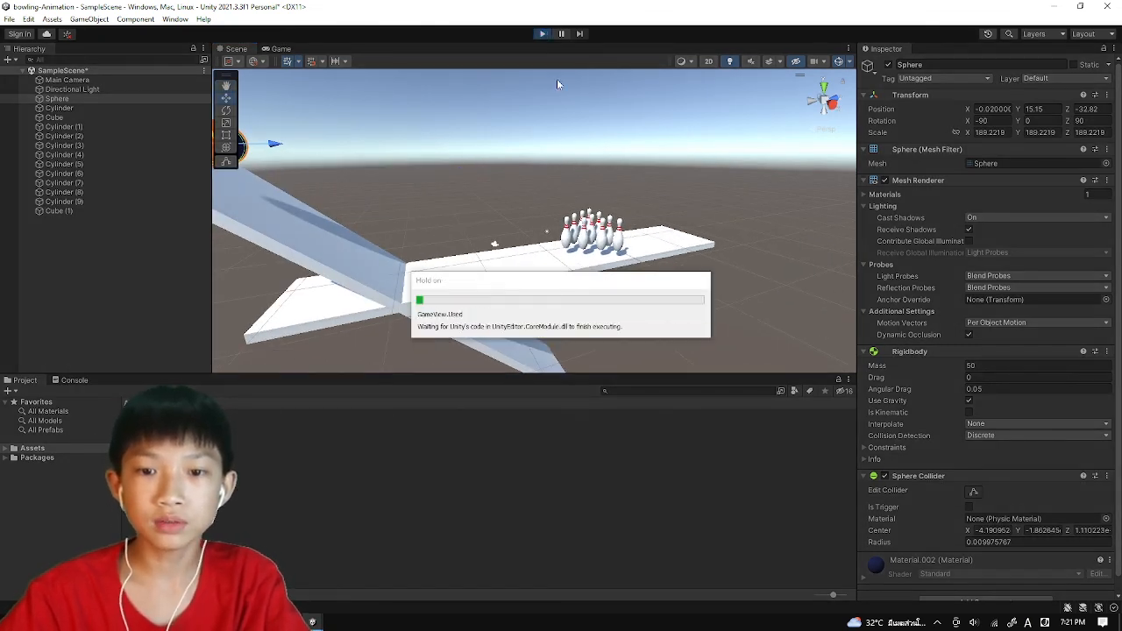
left_click(281, 49)
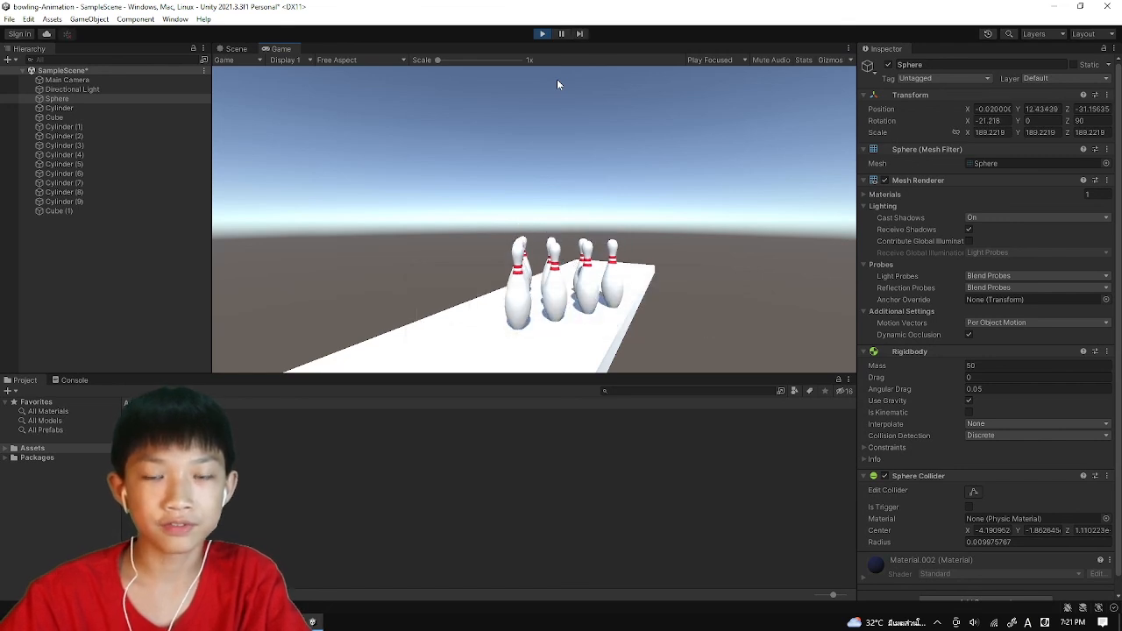